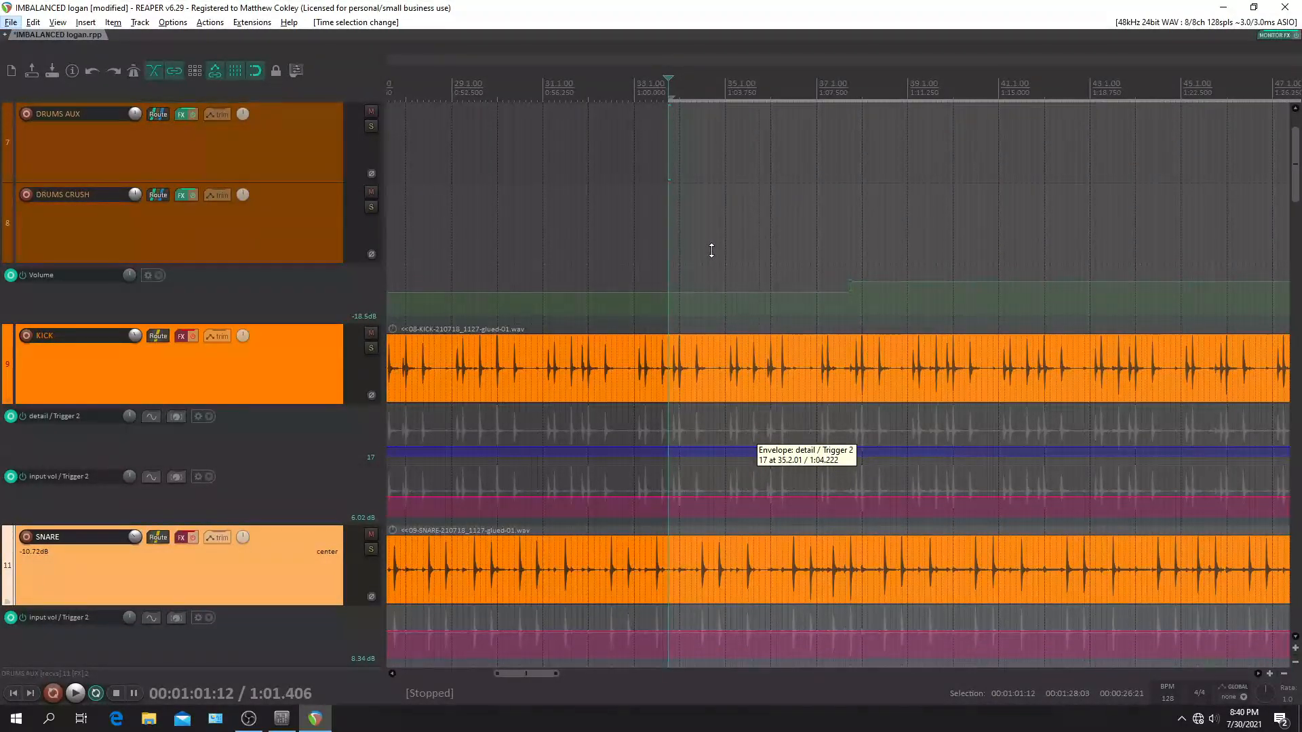
mouse_move(748, 240)
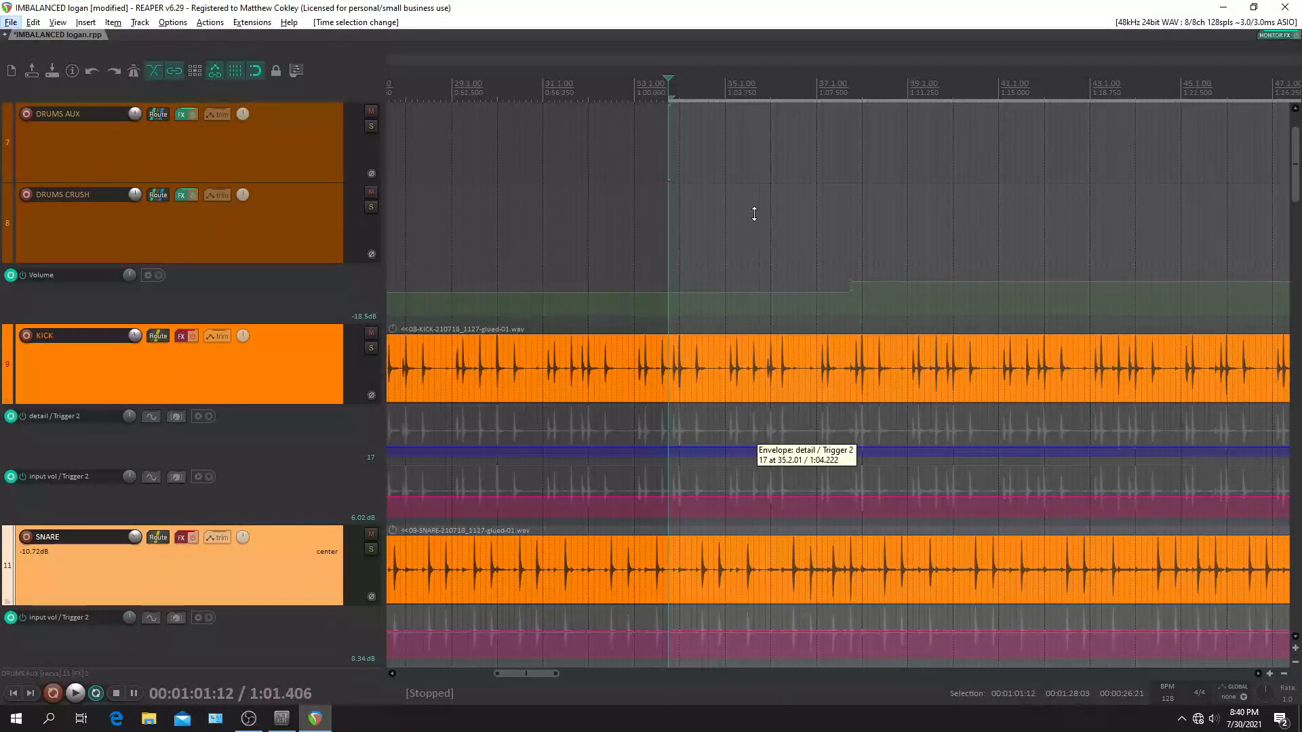
Start playback and show the KICK track's Trigger 2 (Steven Slate) plugin window
click(75, 693)
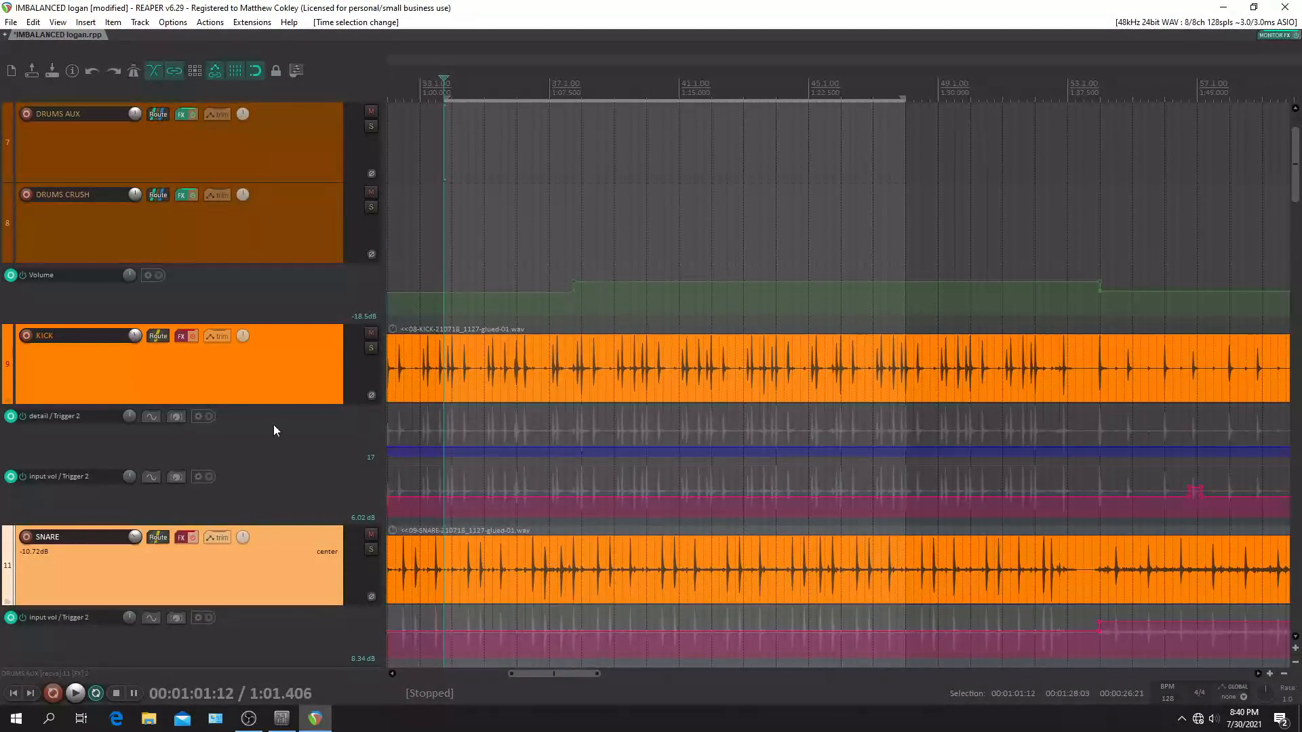
click(181, 335)
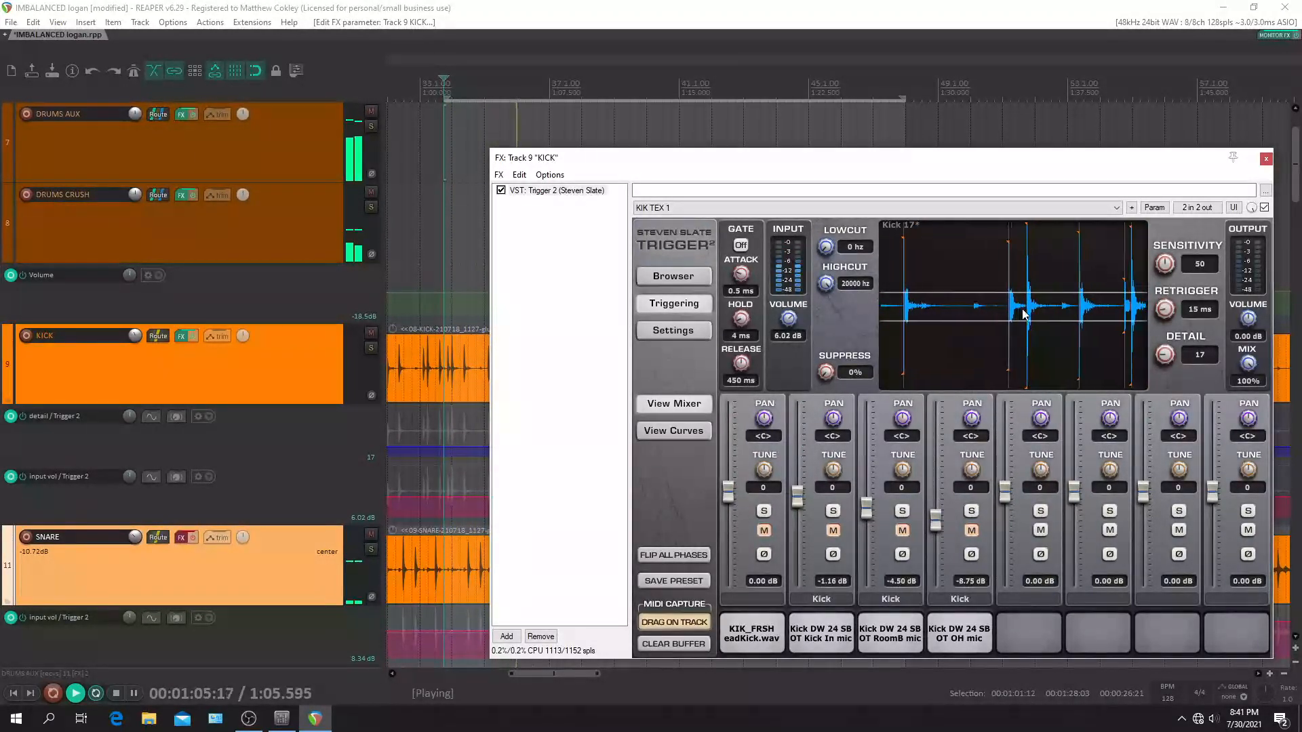
Raise a short stretch of the kick's input volume envelope after bar 41, then close the plugin
click(113, 693)
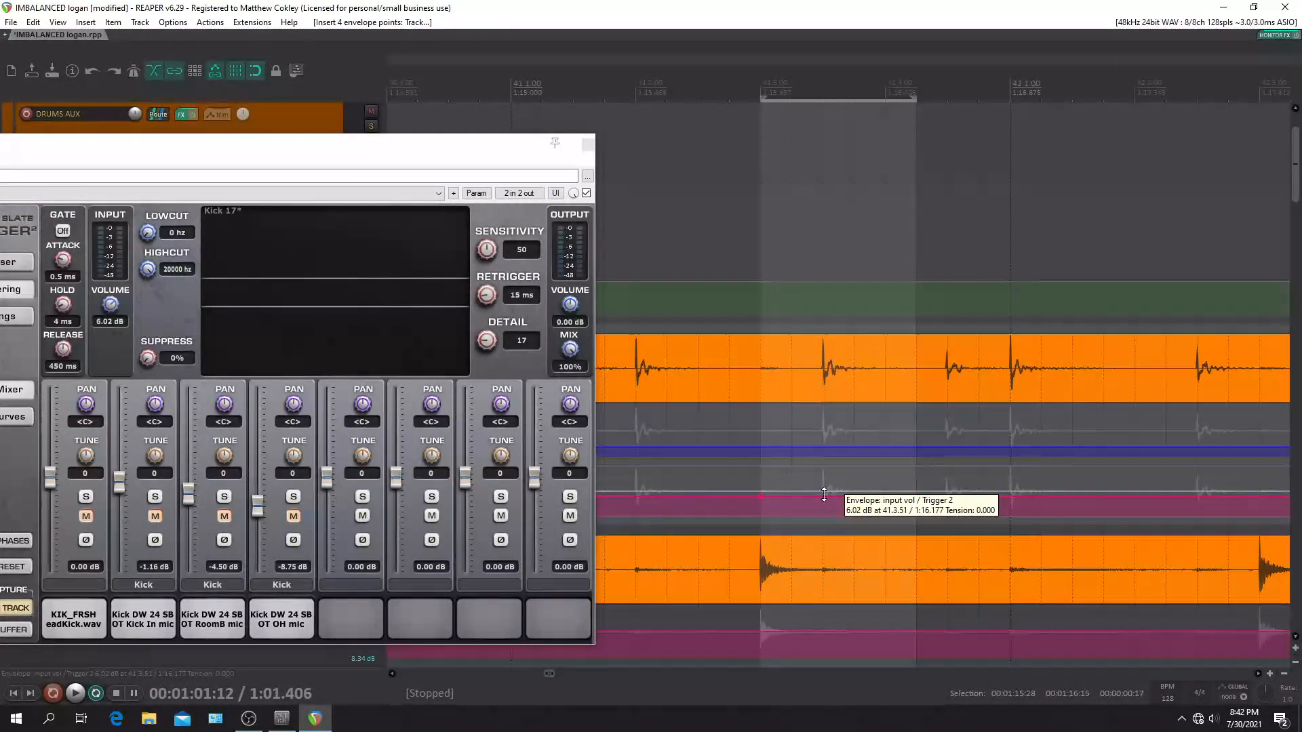
drag(825, 494, 824, 477)
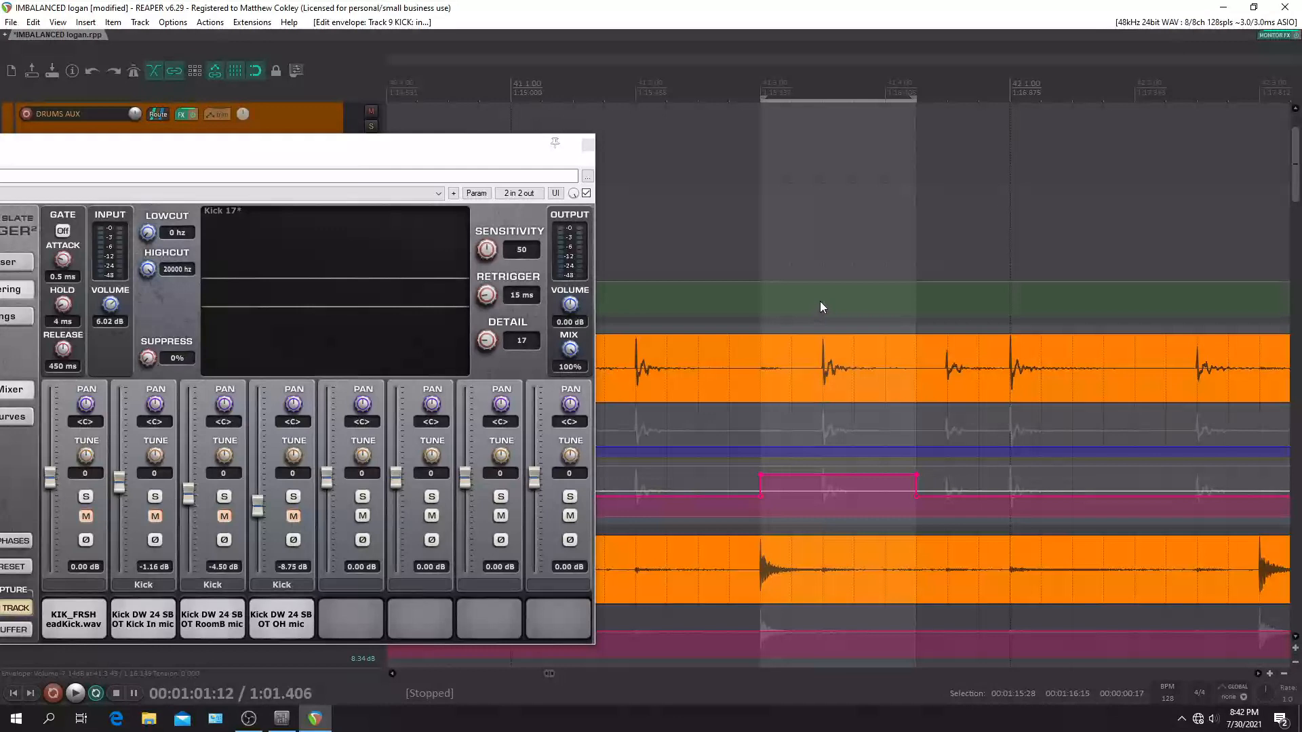
click(74, 693)
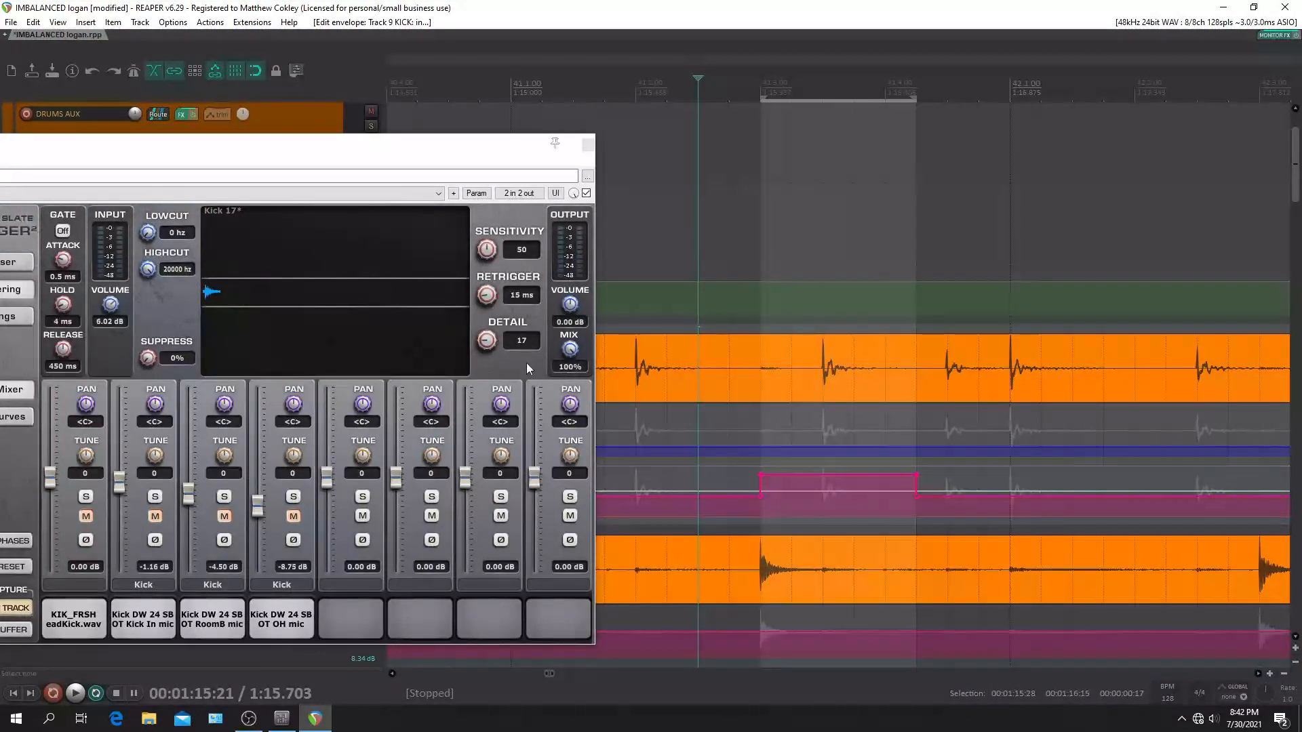
drag(835, 479, 832, 480)
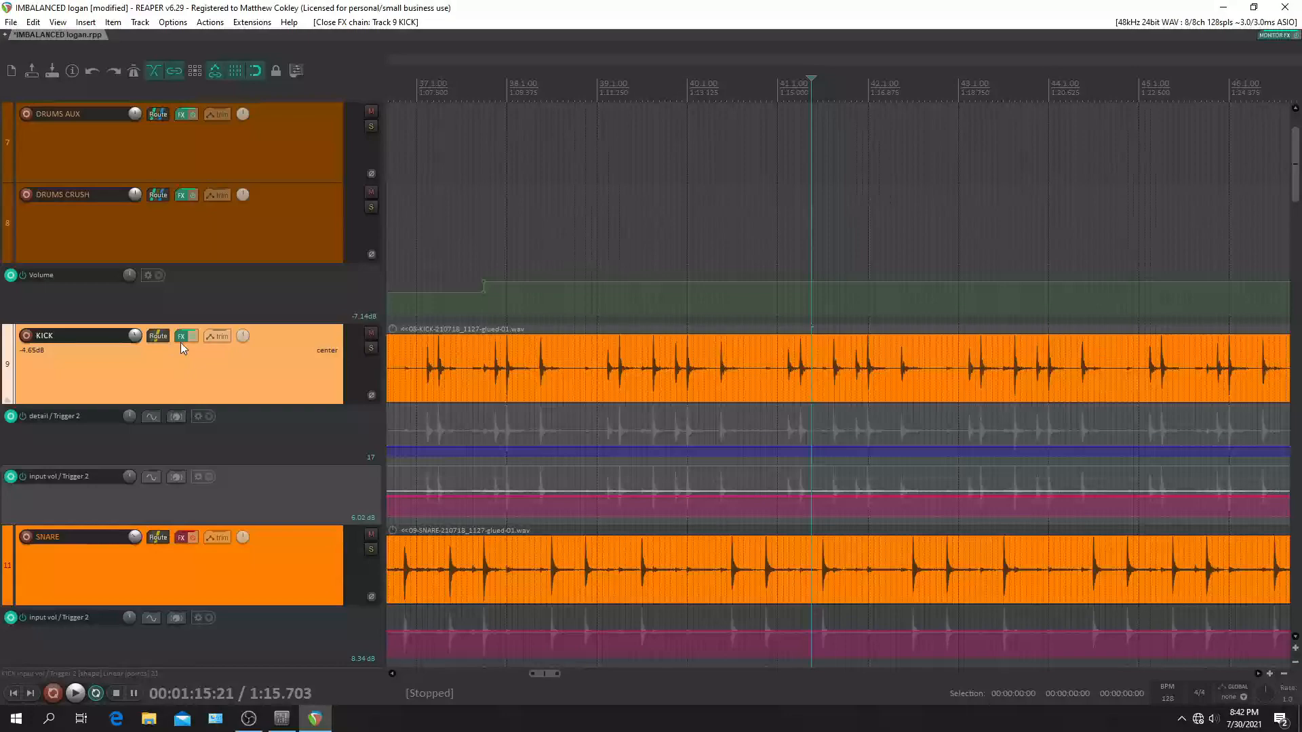
click(74, 693)
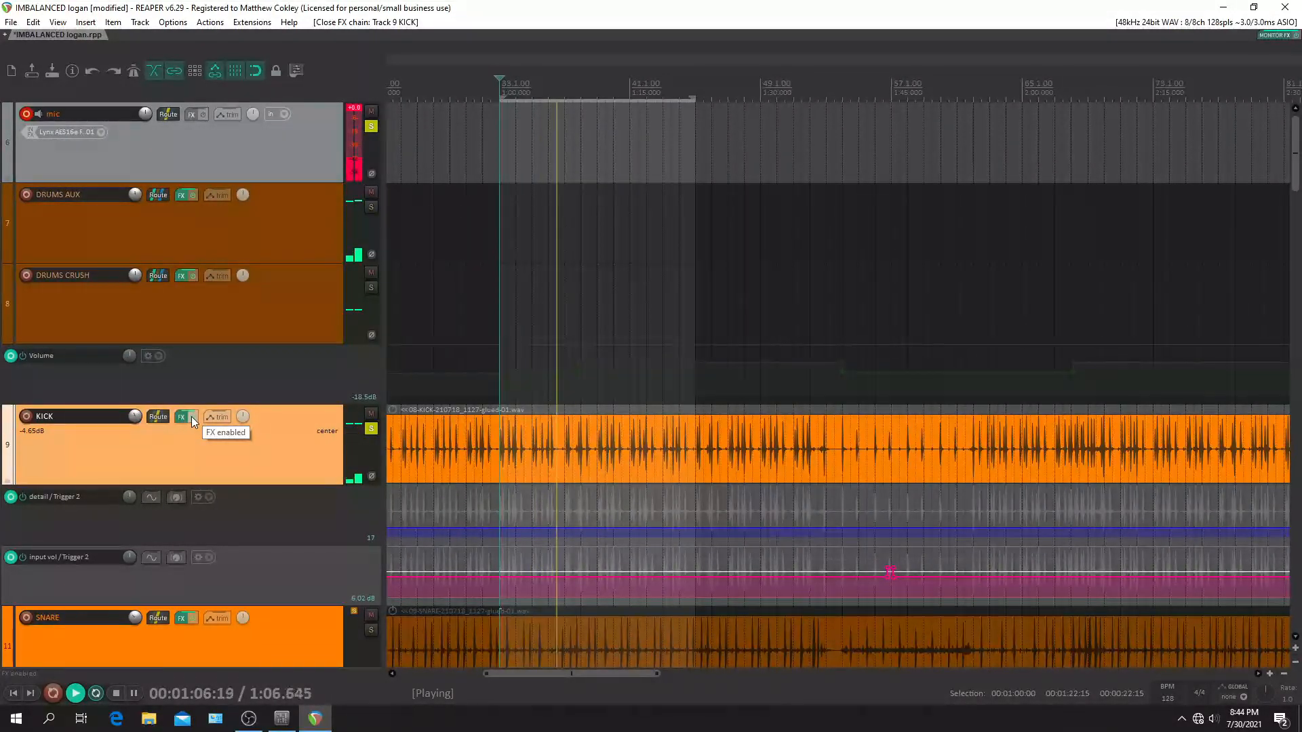
click(192, 415)
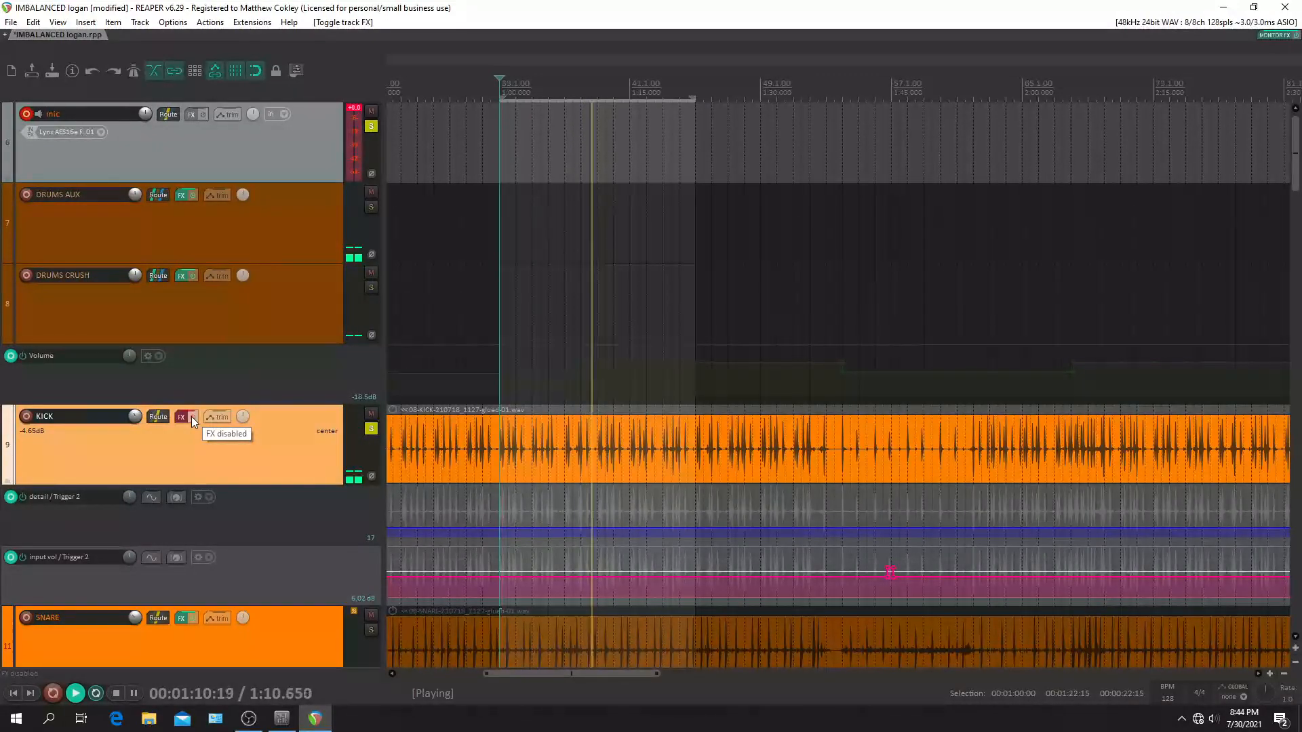
click(190, 416)
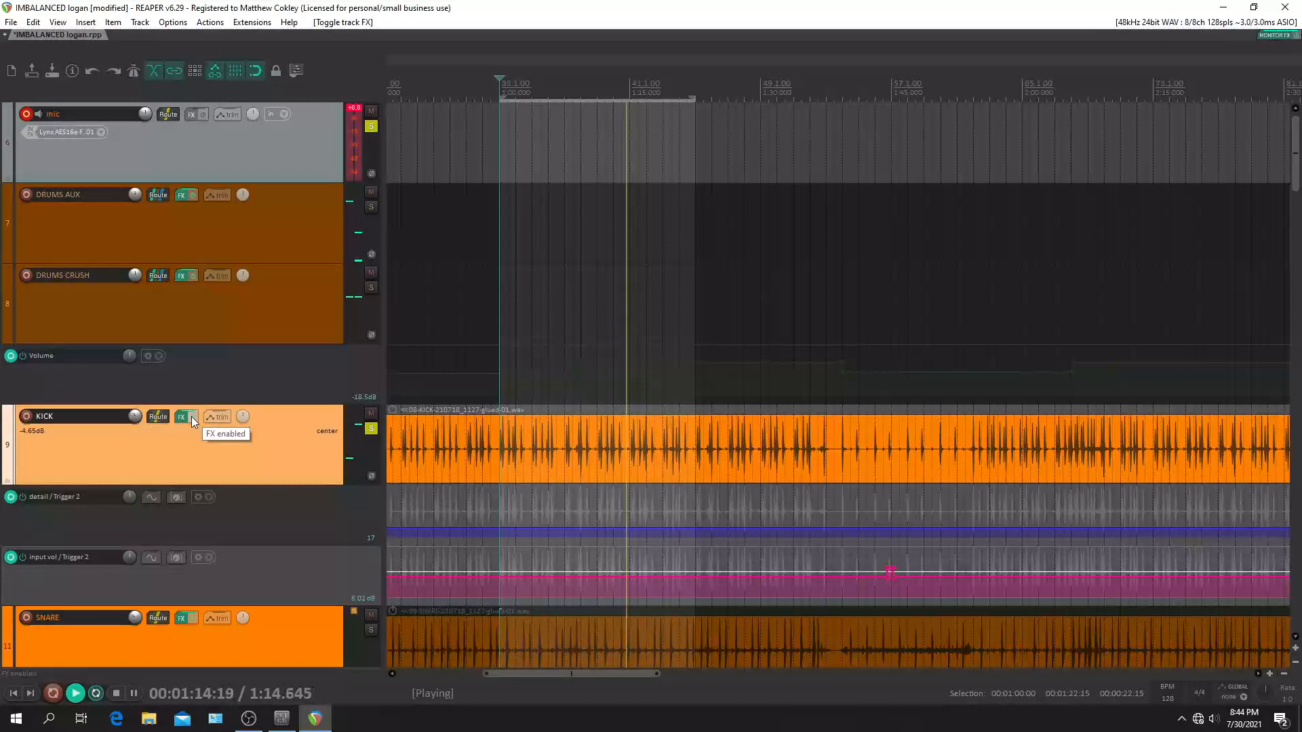
click(132, 693)
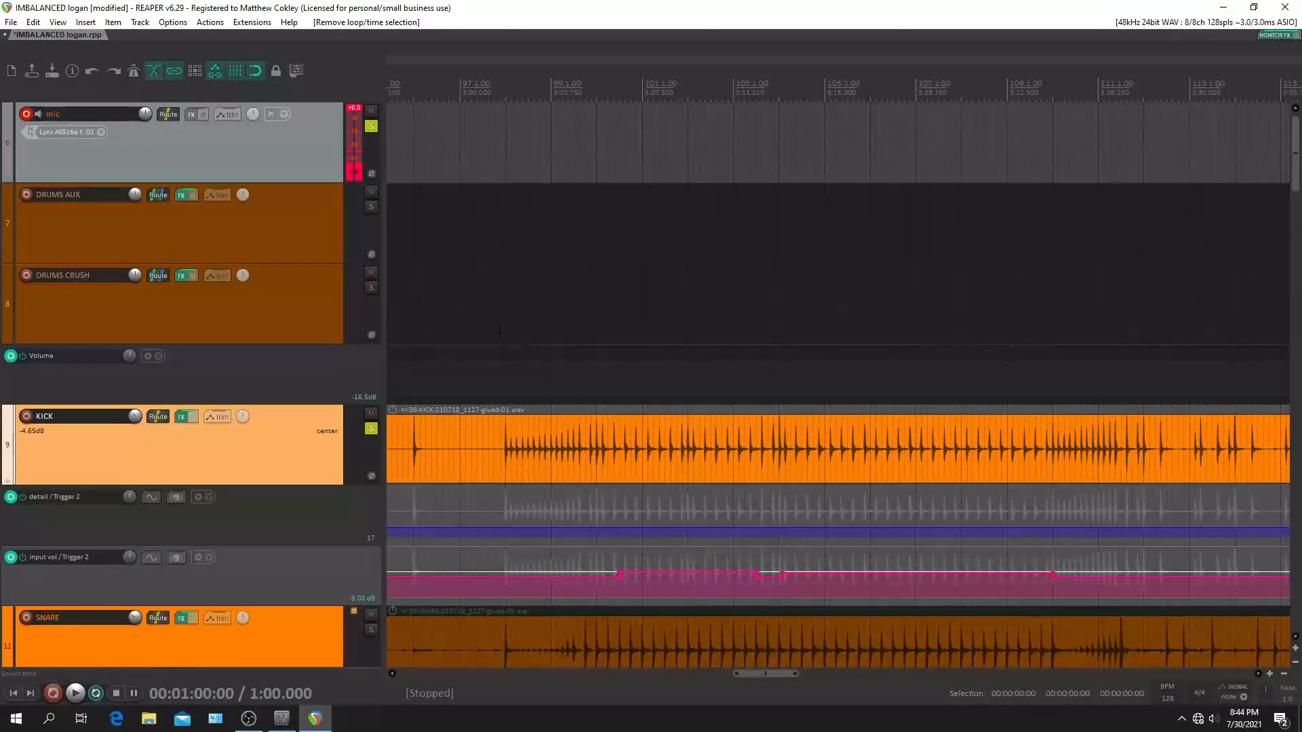
click(74, 693)
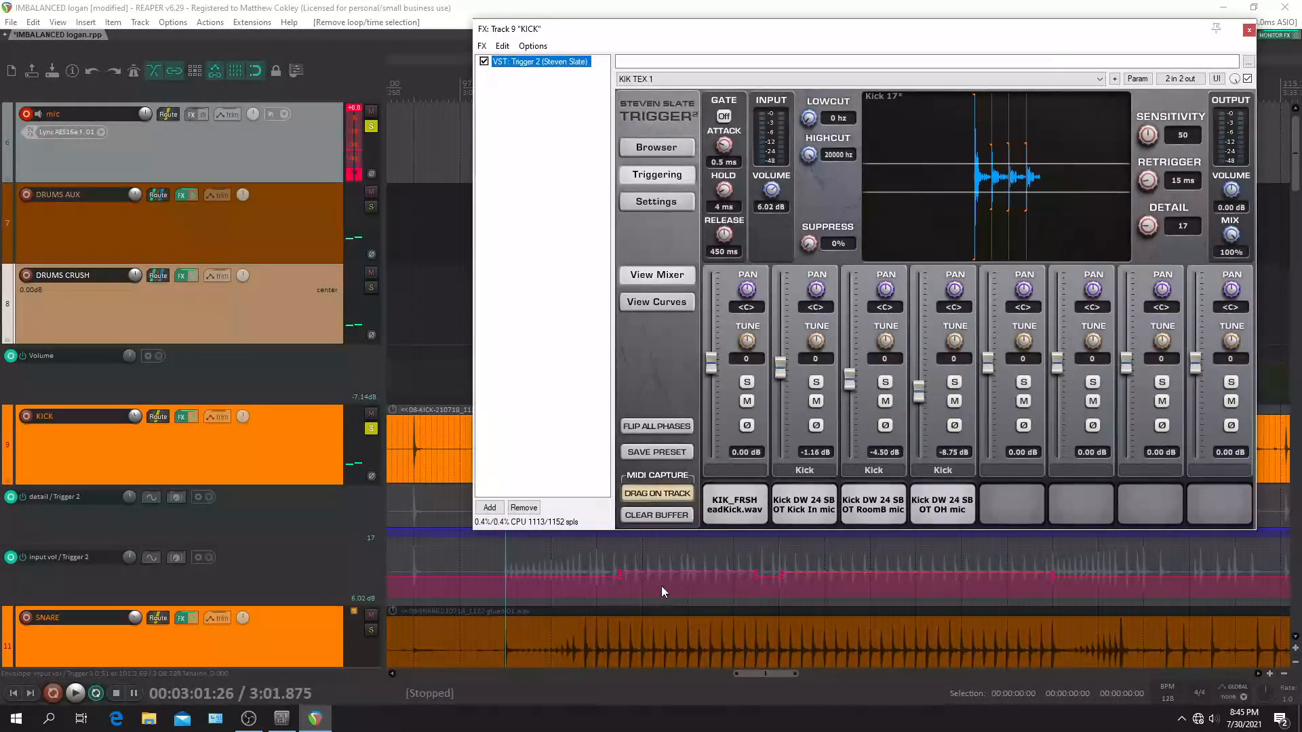
click(74, 693)
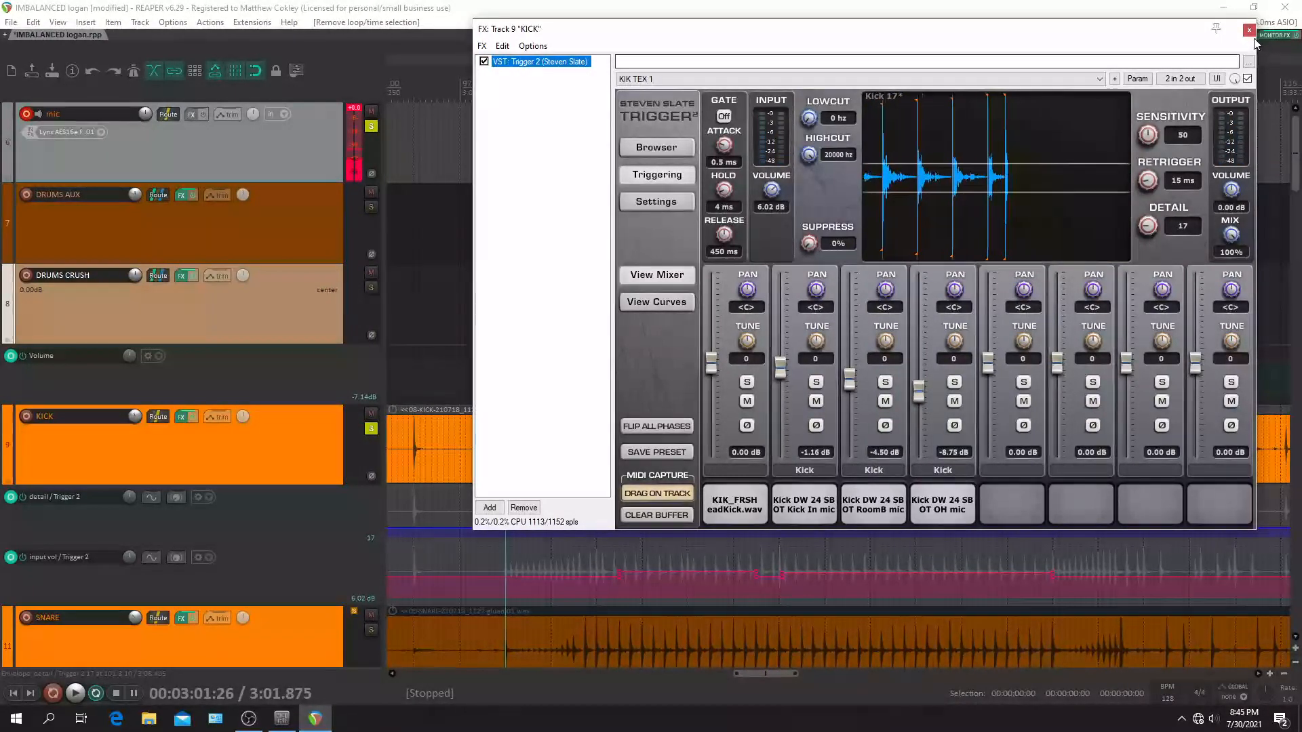
click(1248, 29)
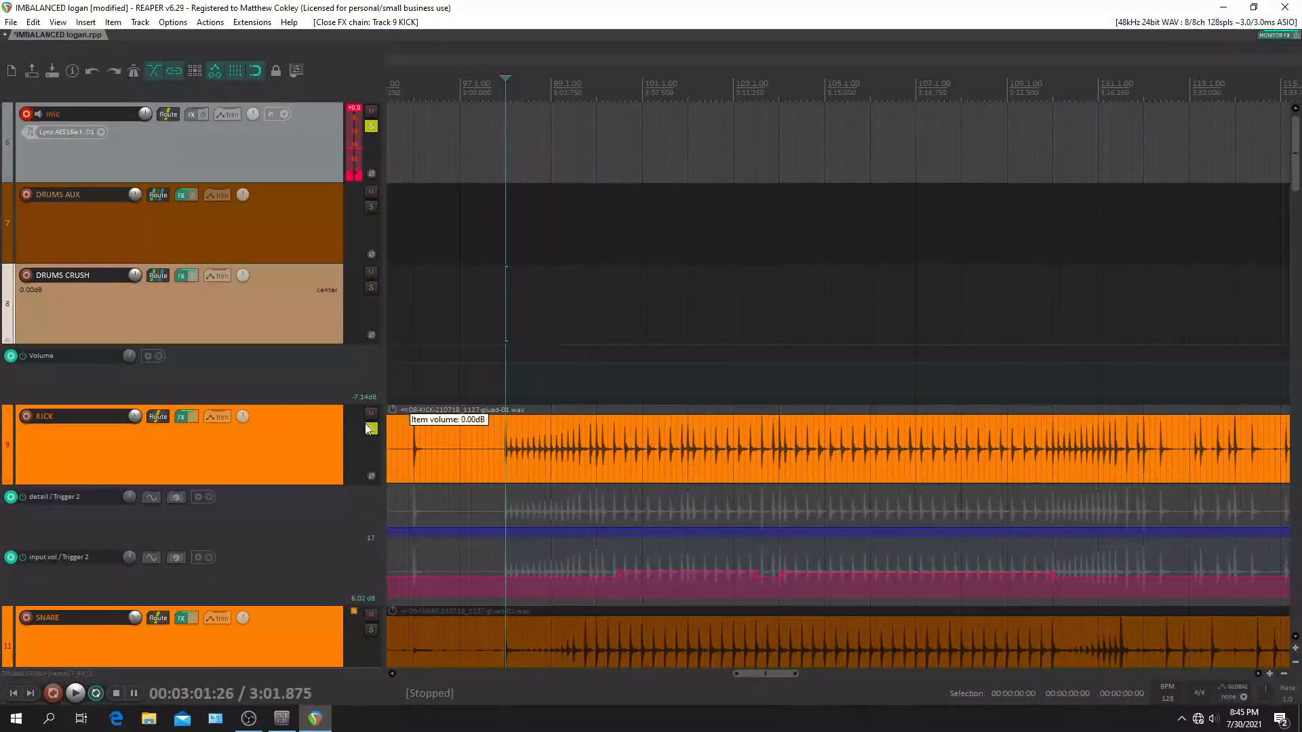
Hide the KICK envelope lanes and scroll down to the SNARE's input volume and detail envelopes
click(371, 430)
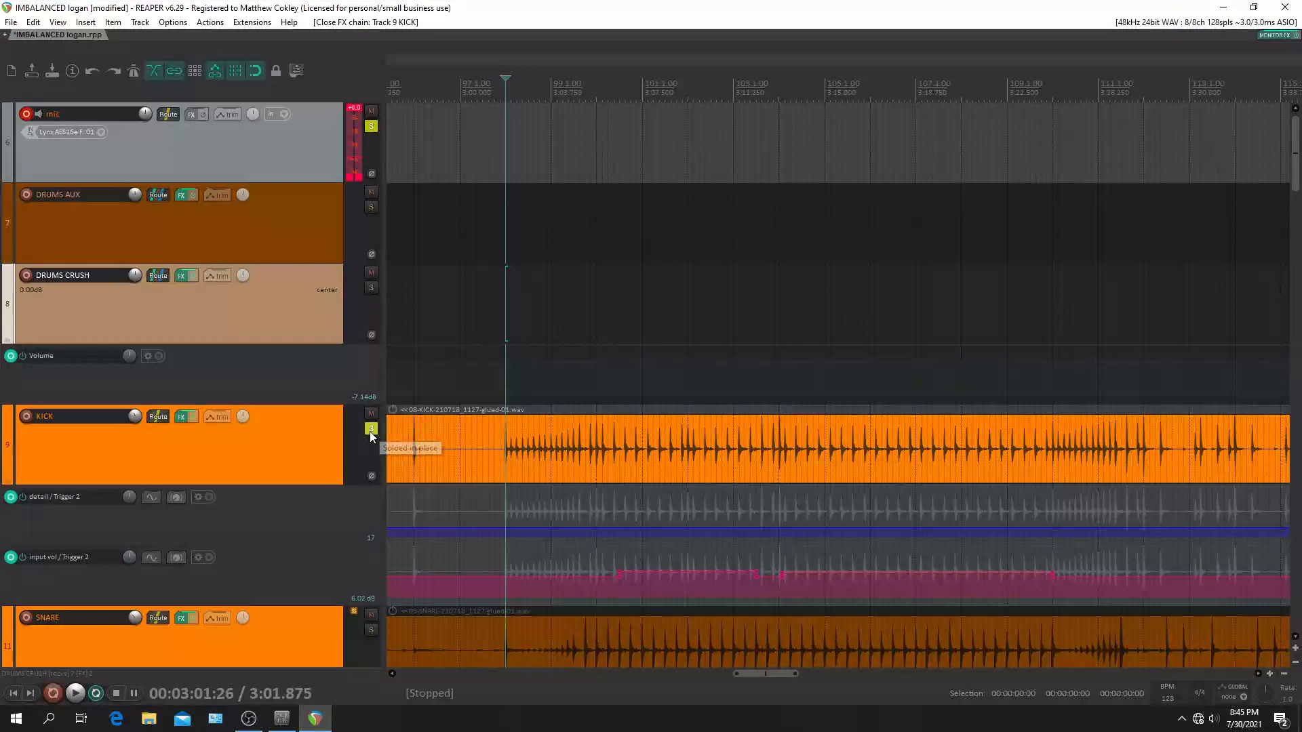
click(370, 429)
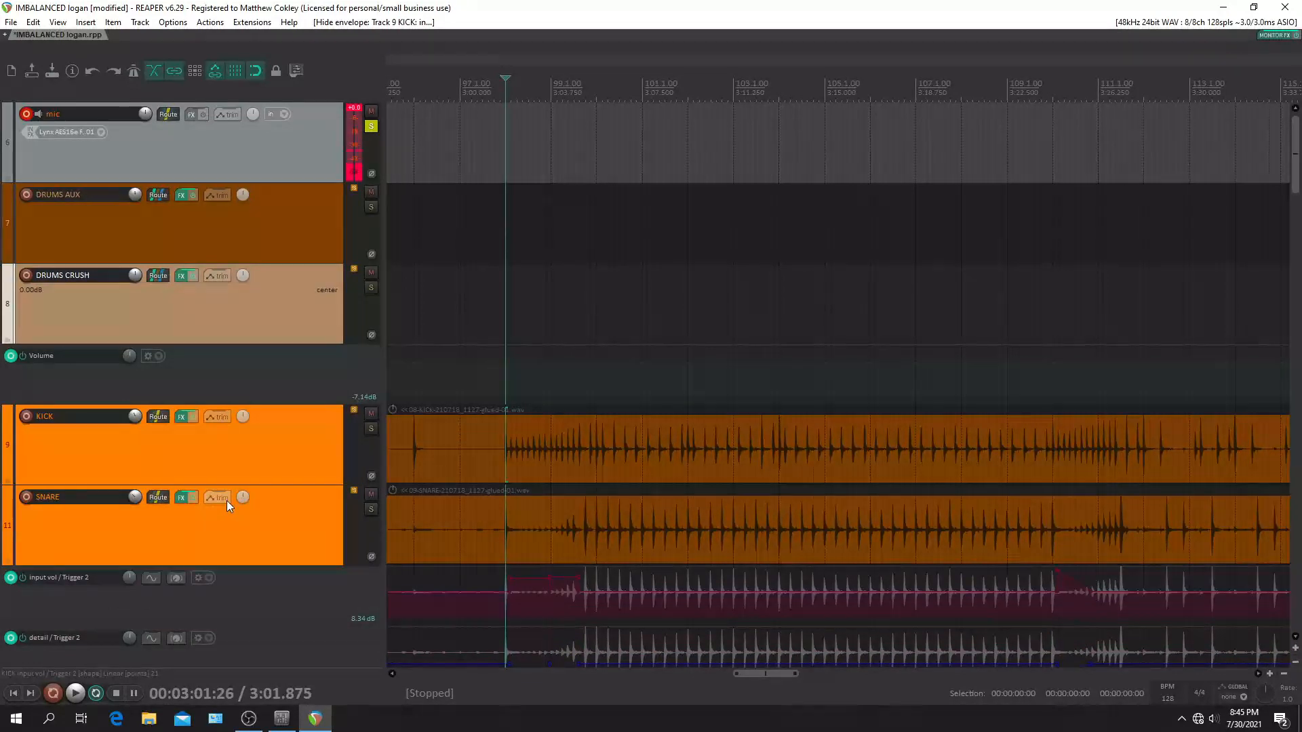
scroll(down, 3)
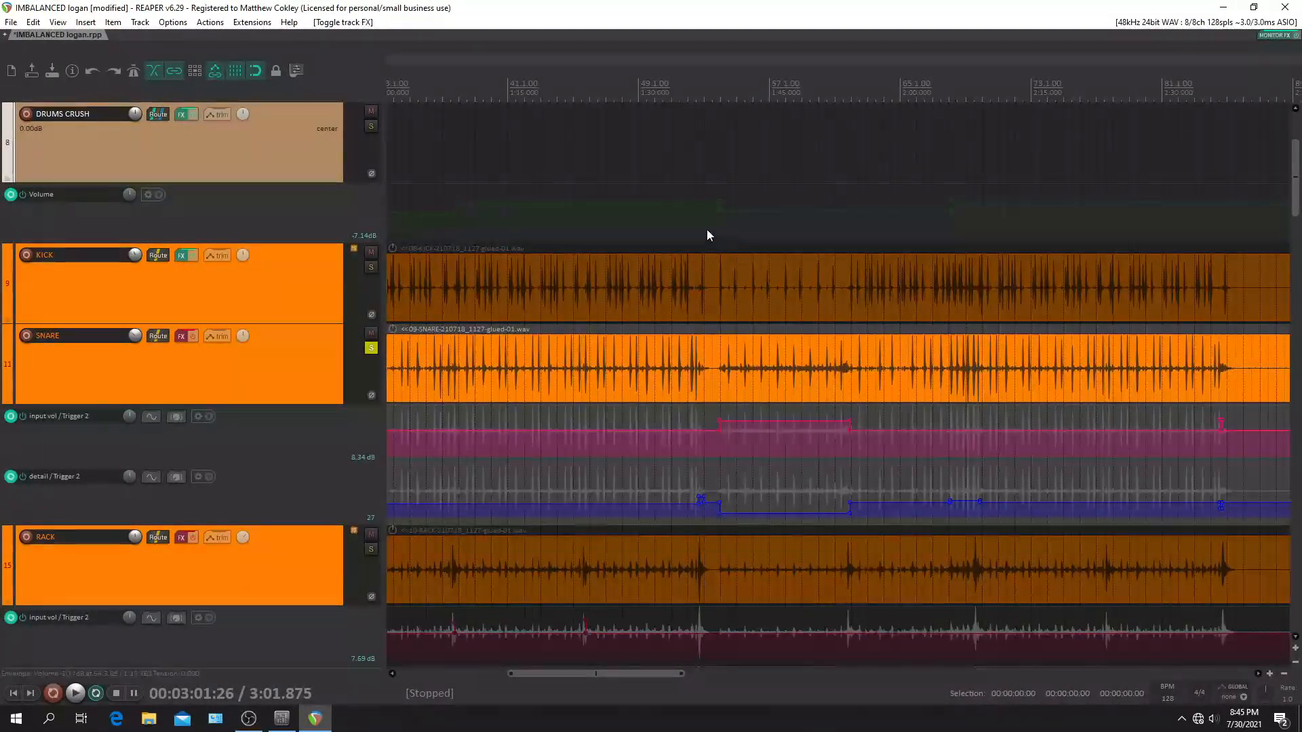
click(74, 692)
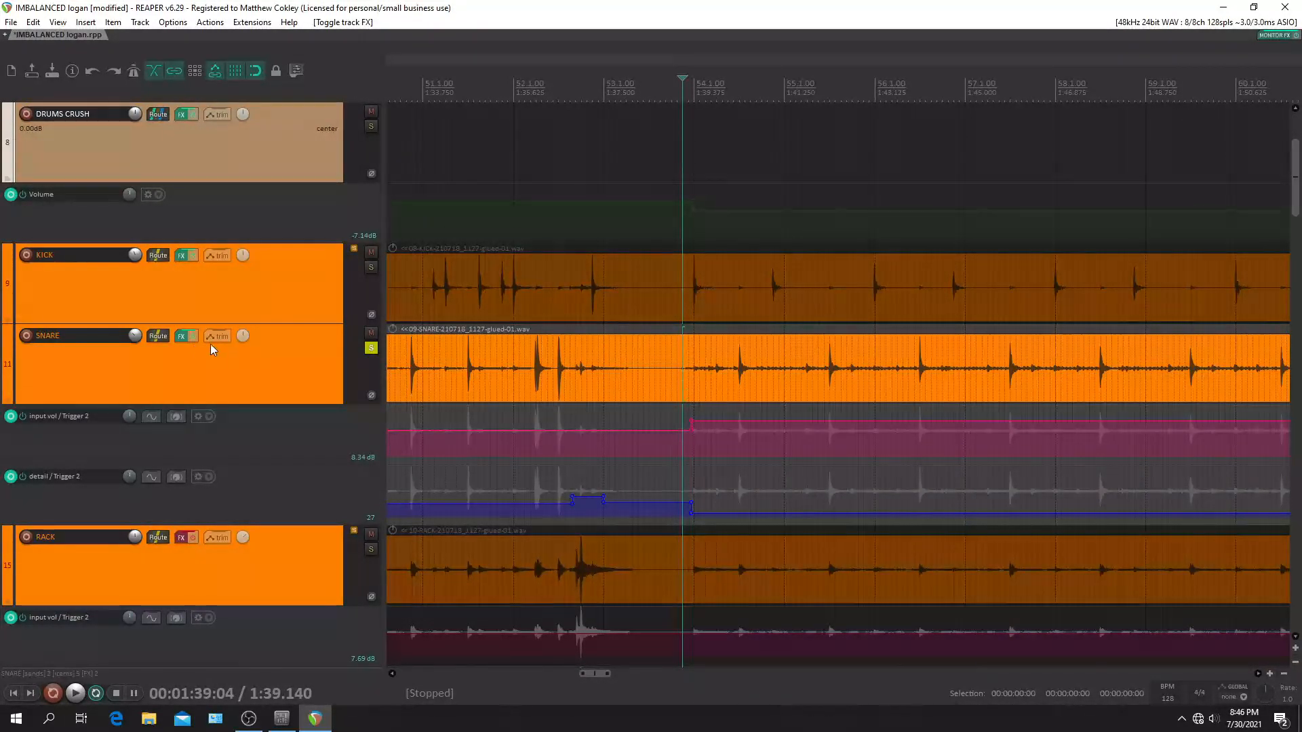
Check the SNARE's Trigger 2 settings, close the plugin, and bring up the Track Manager
click(184, 336)
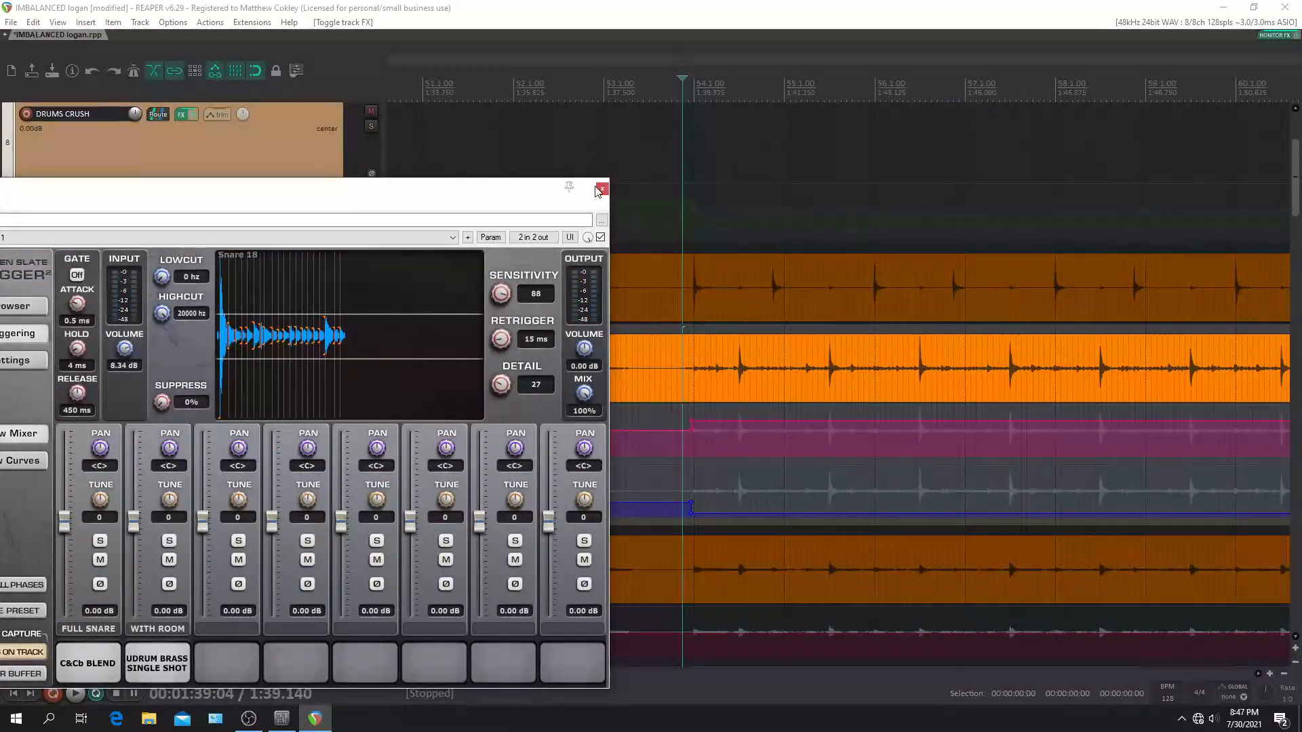
click(601, 189)
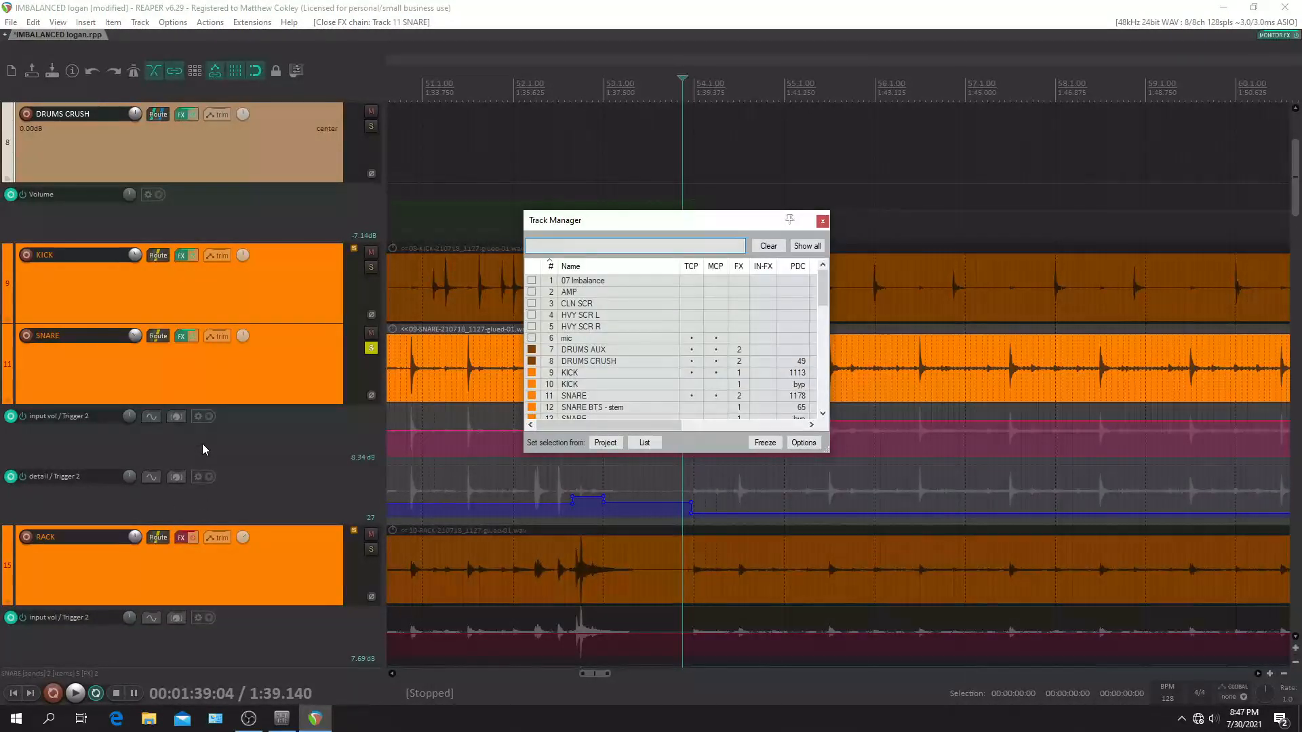
click(821, 221)
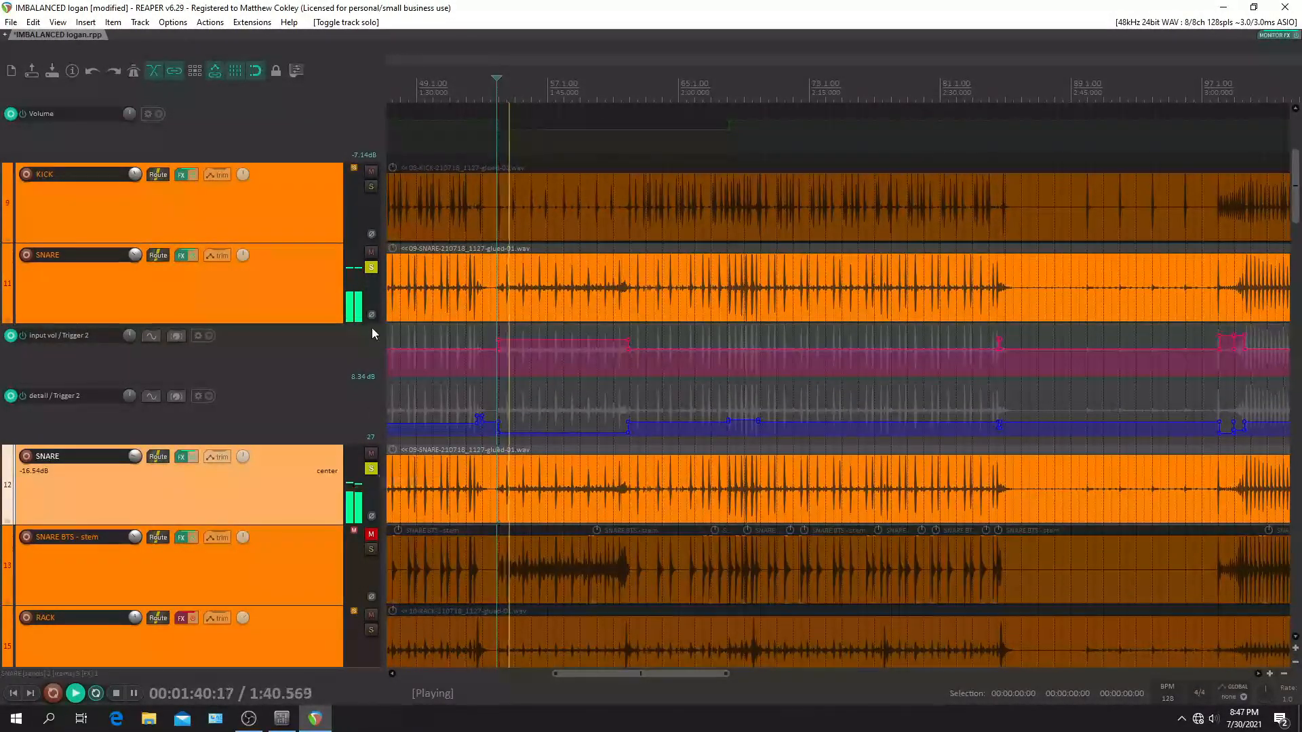
Unmute and solo the SNARE BTS stem, then solo the KICK and SNARE tracks
click(354, 531)
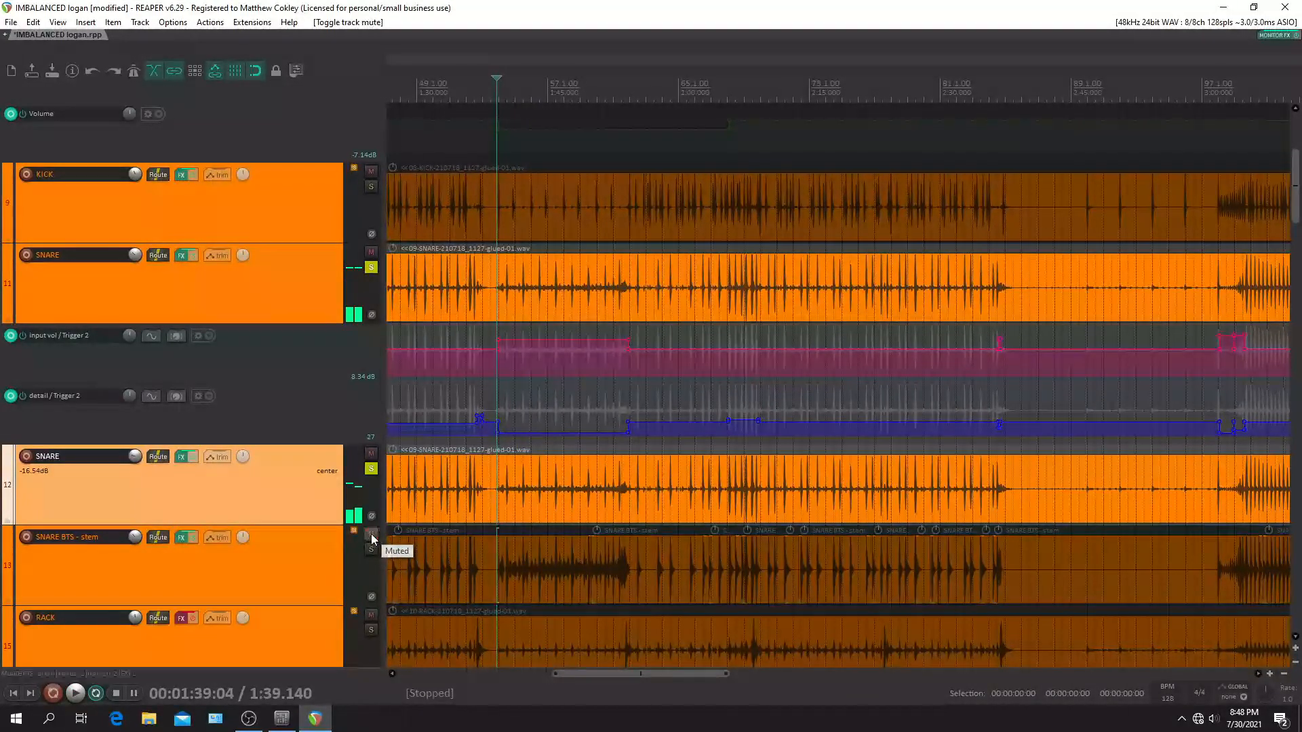
click(371, 537)
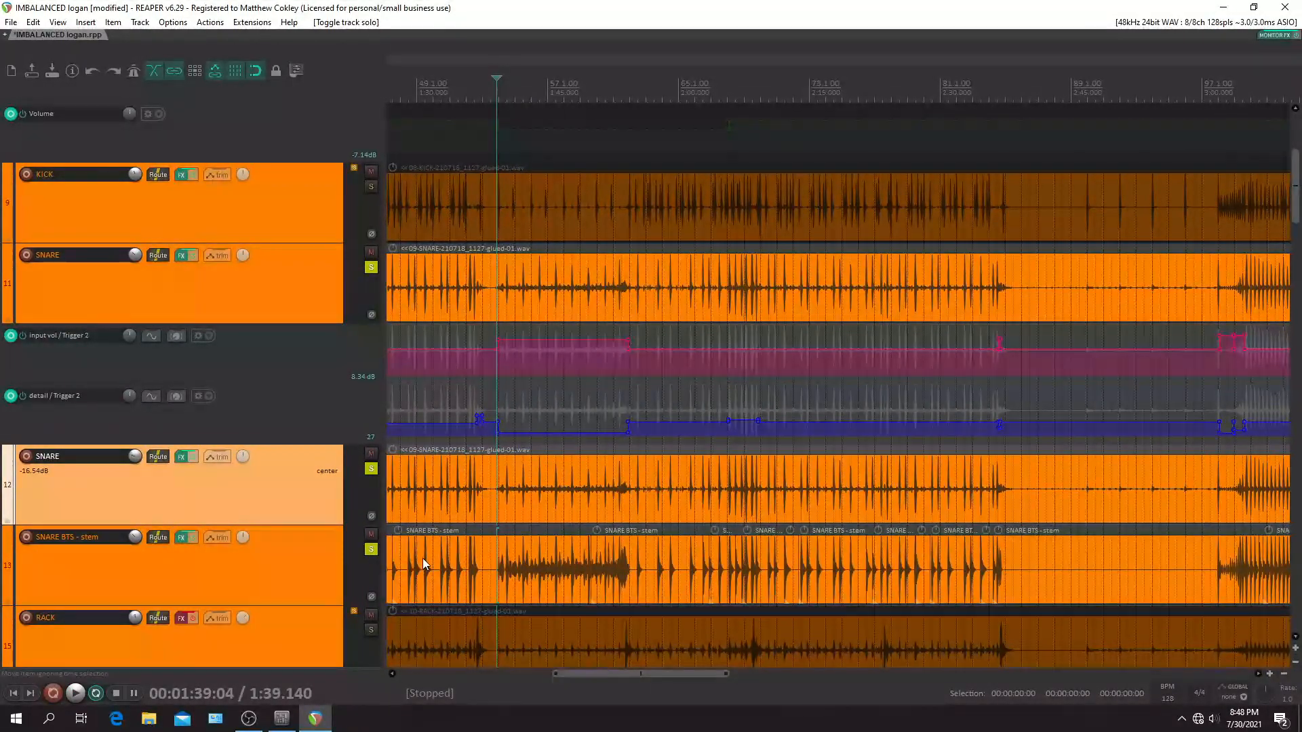
click(73, 693)
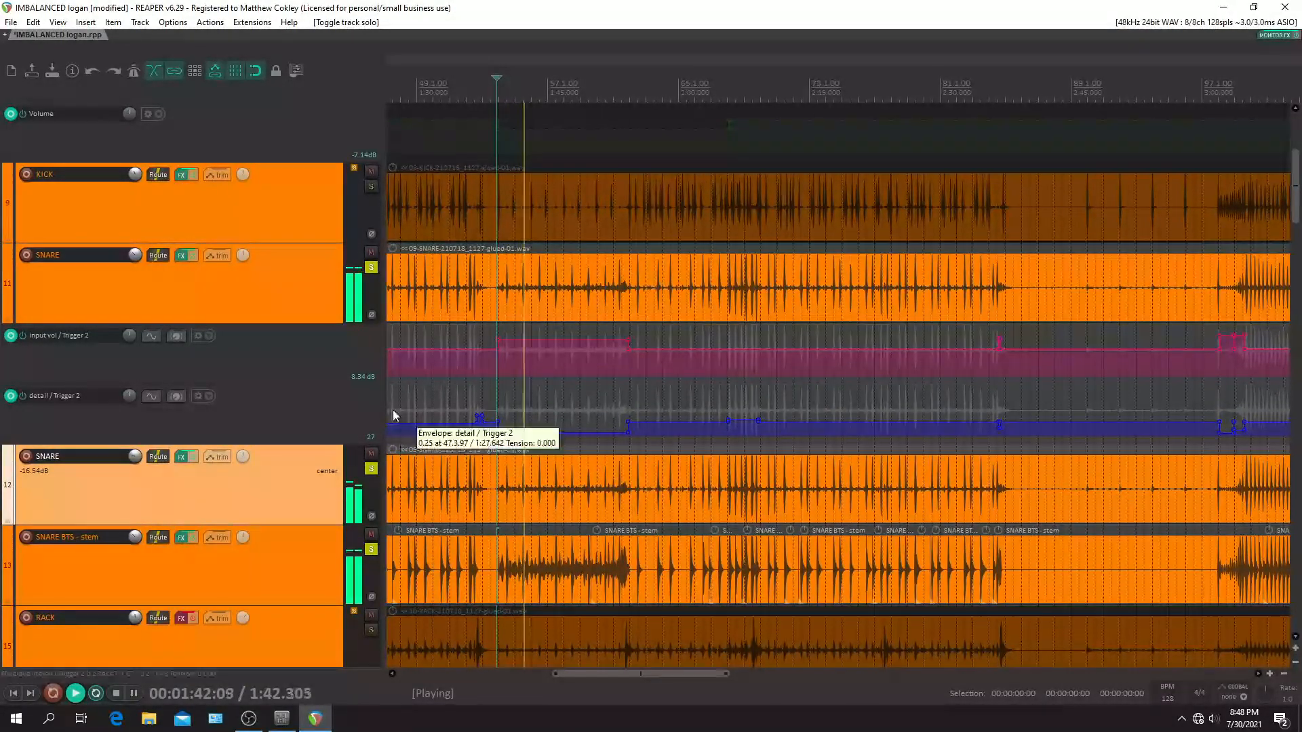
scroll(down, 3)
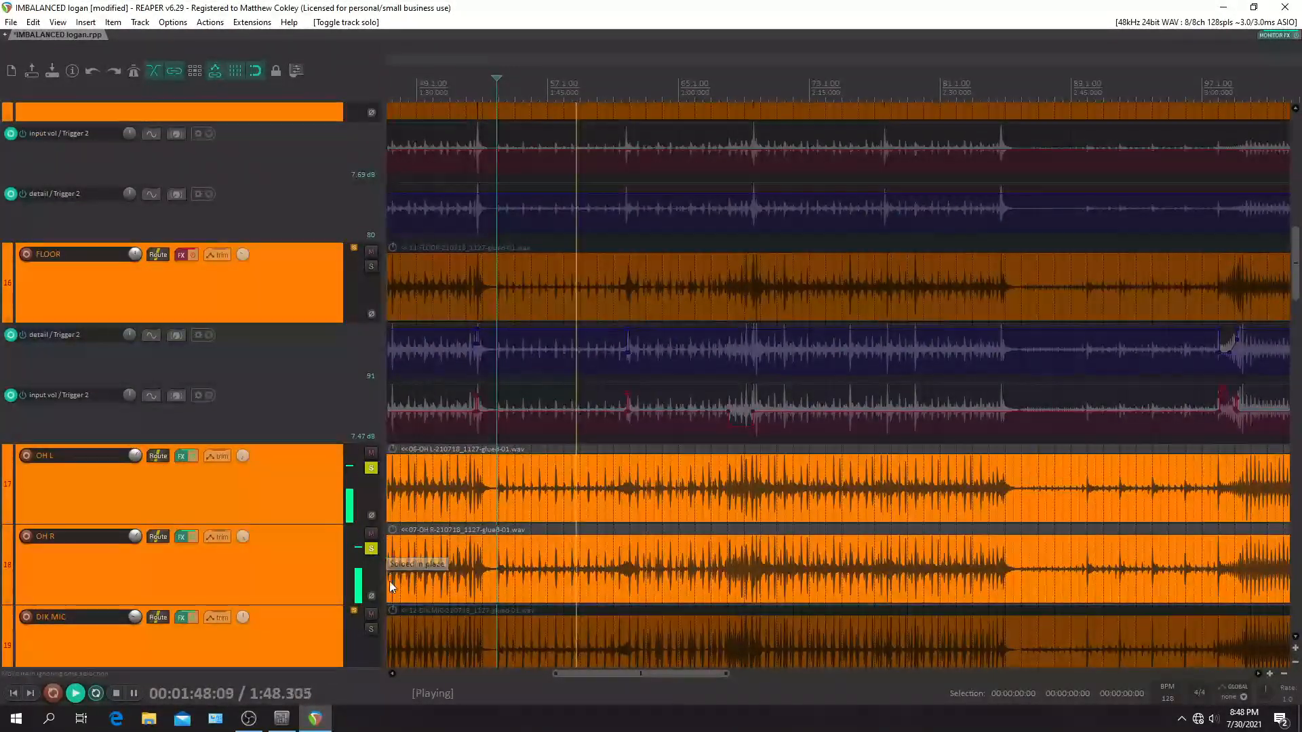
scroll(down, 3)
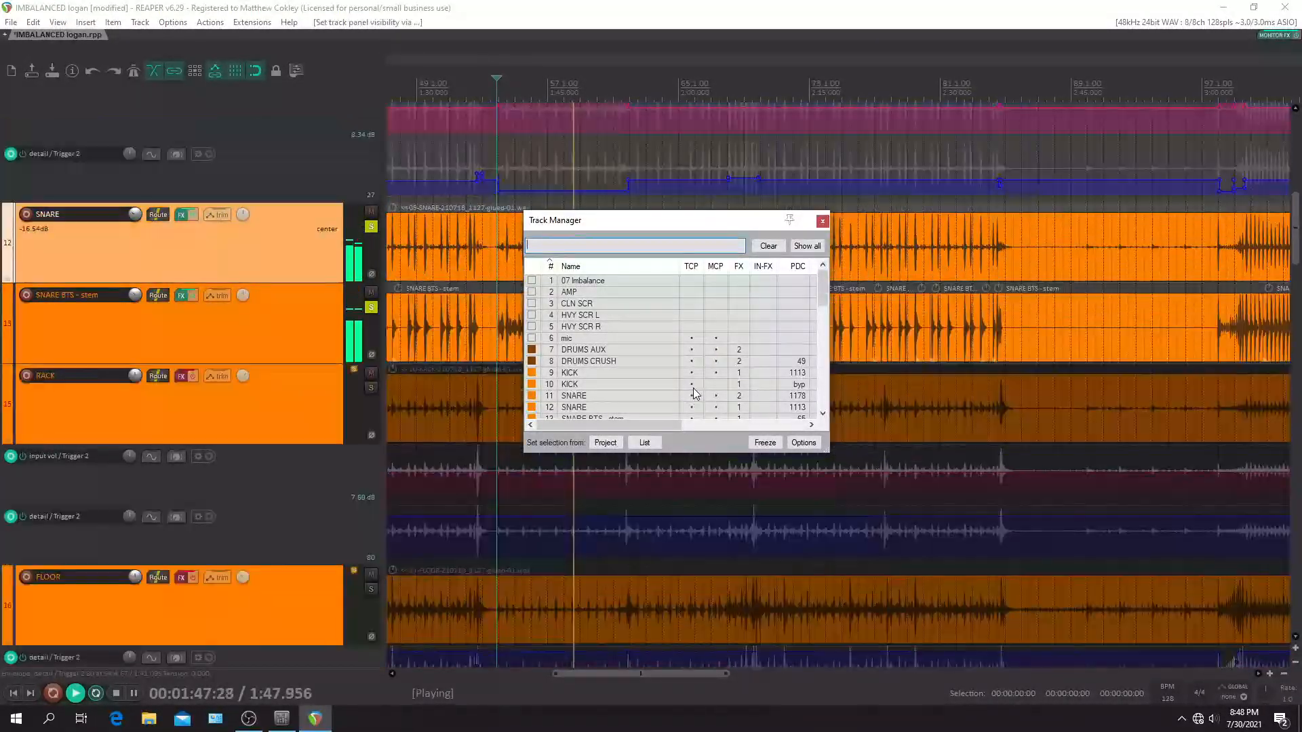
click(821, 219)
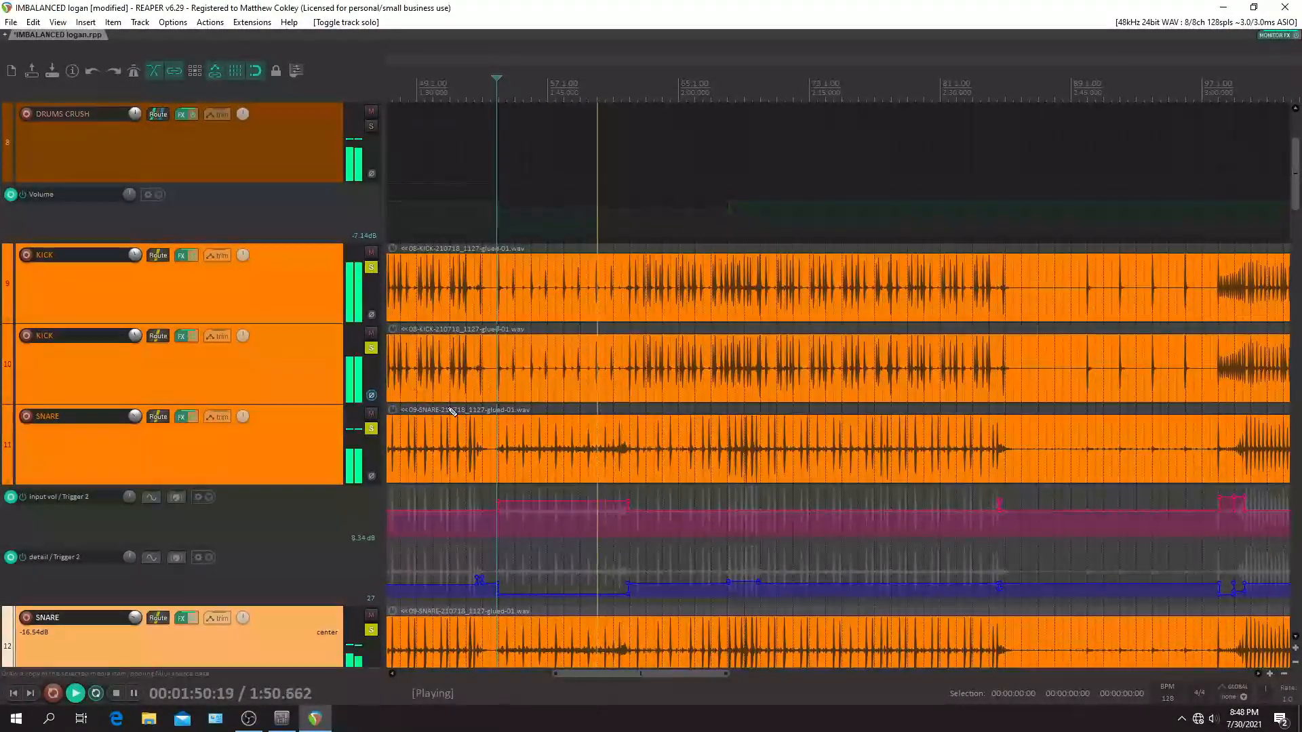
Move the play position near bar 21 and set the snare input volume envelope point to 0.51
scroll(down, 3)
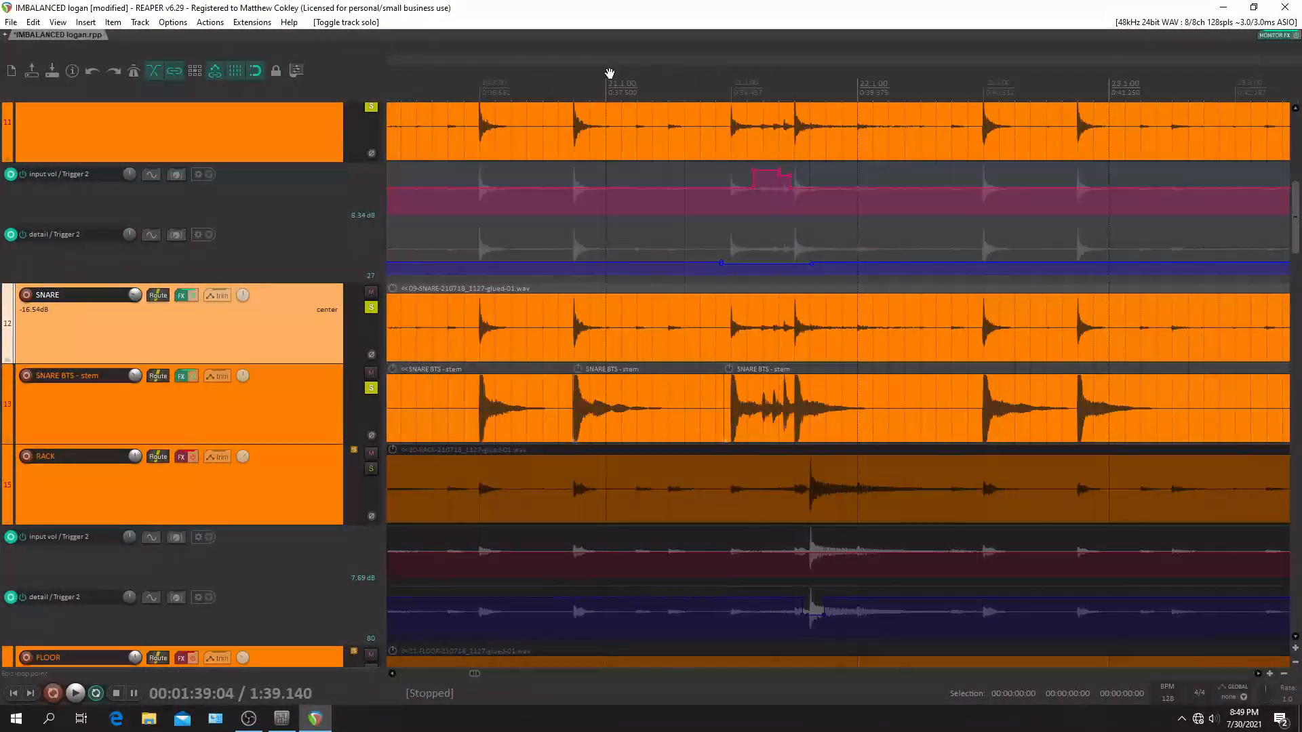
click(74, 693)
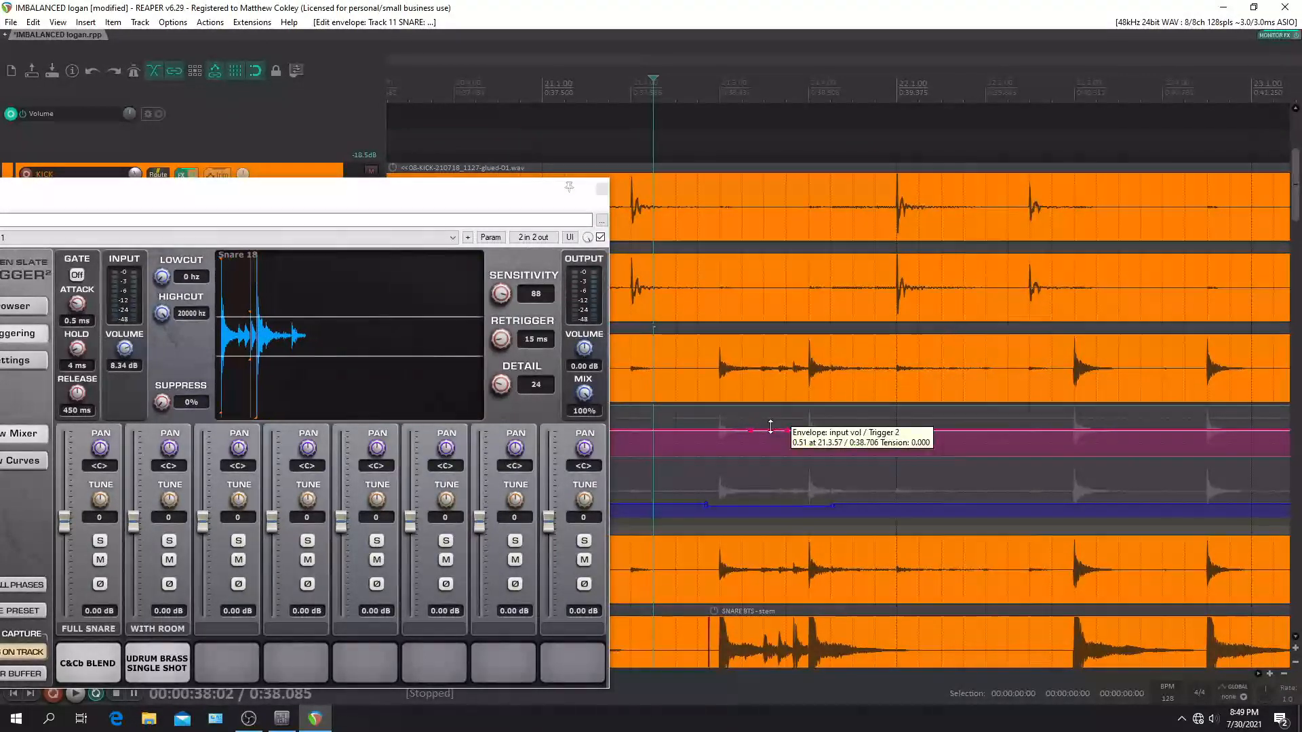
drag(753, 429, 772, 426)
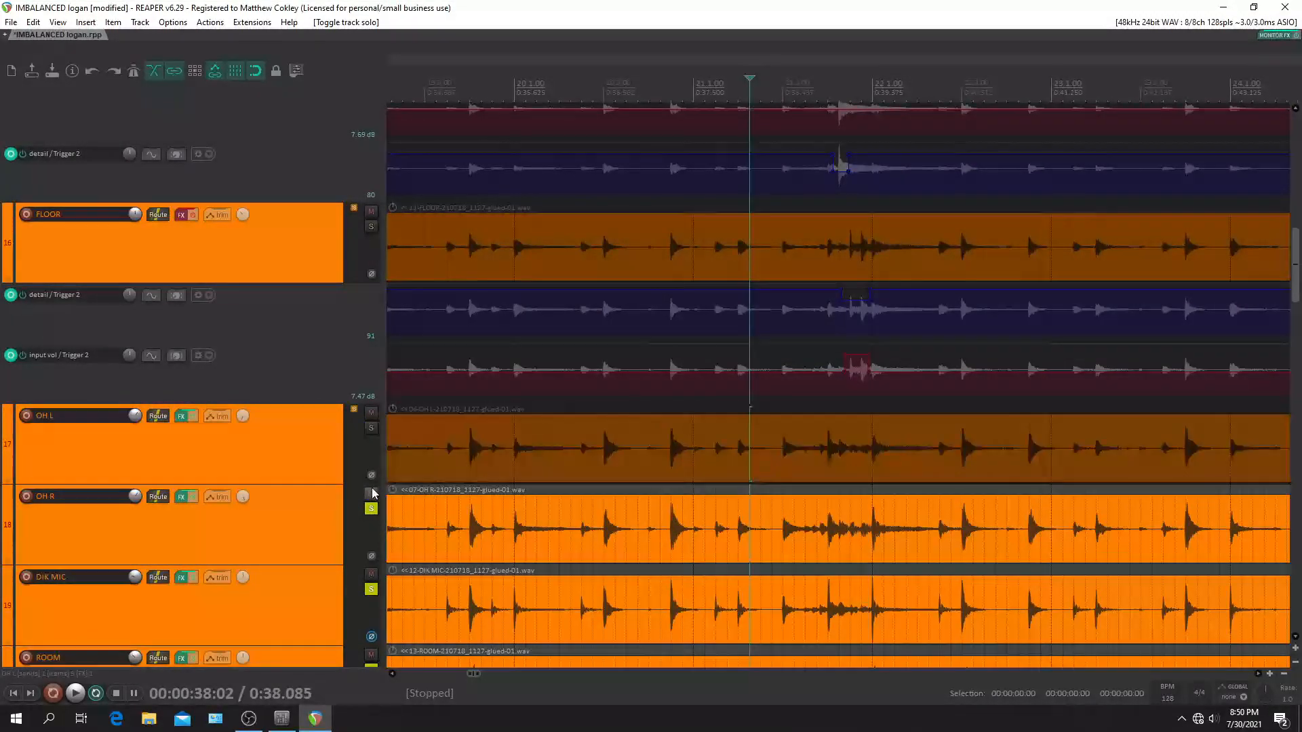
Switch solo from OH R to both SNARE tracks and the SNARE BTS stem
click(74, 692)
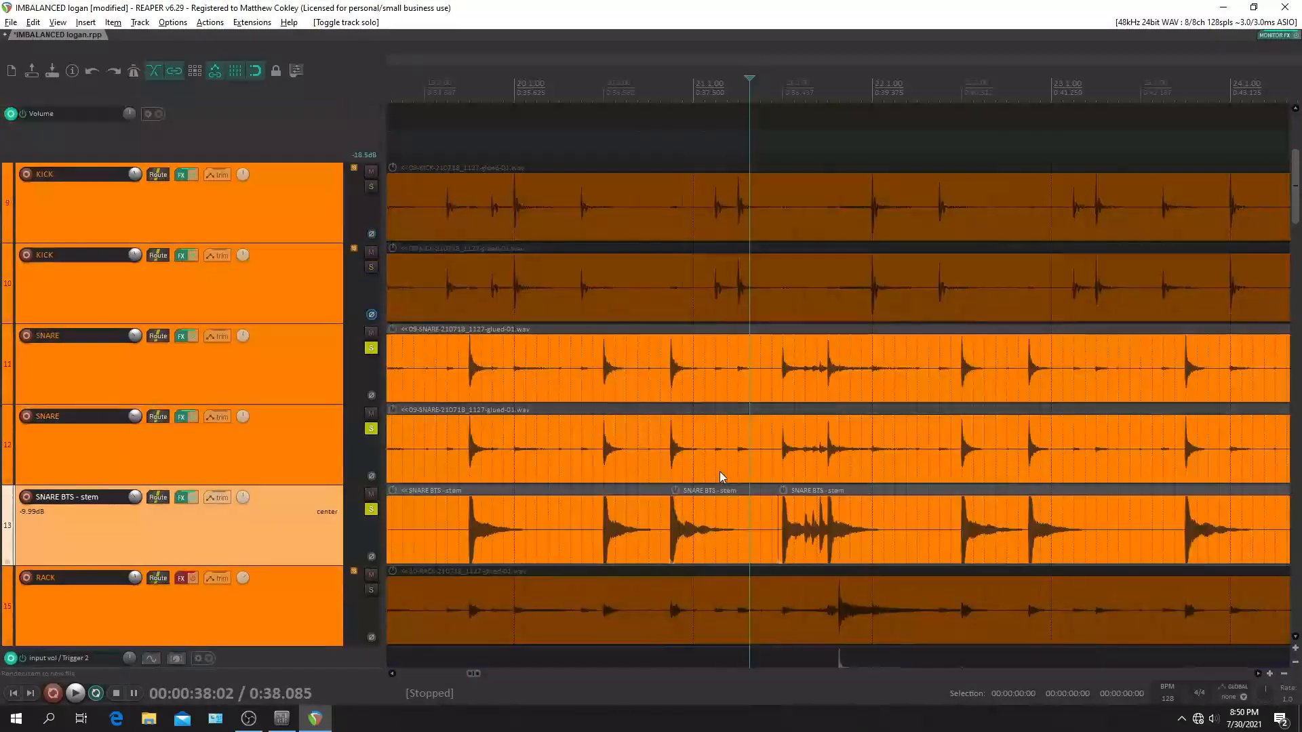
click(74, 693)
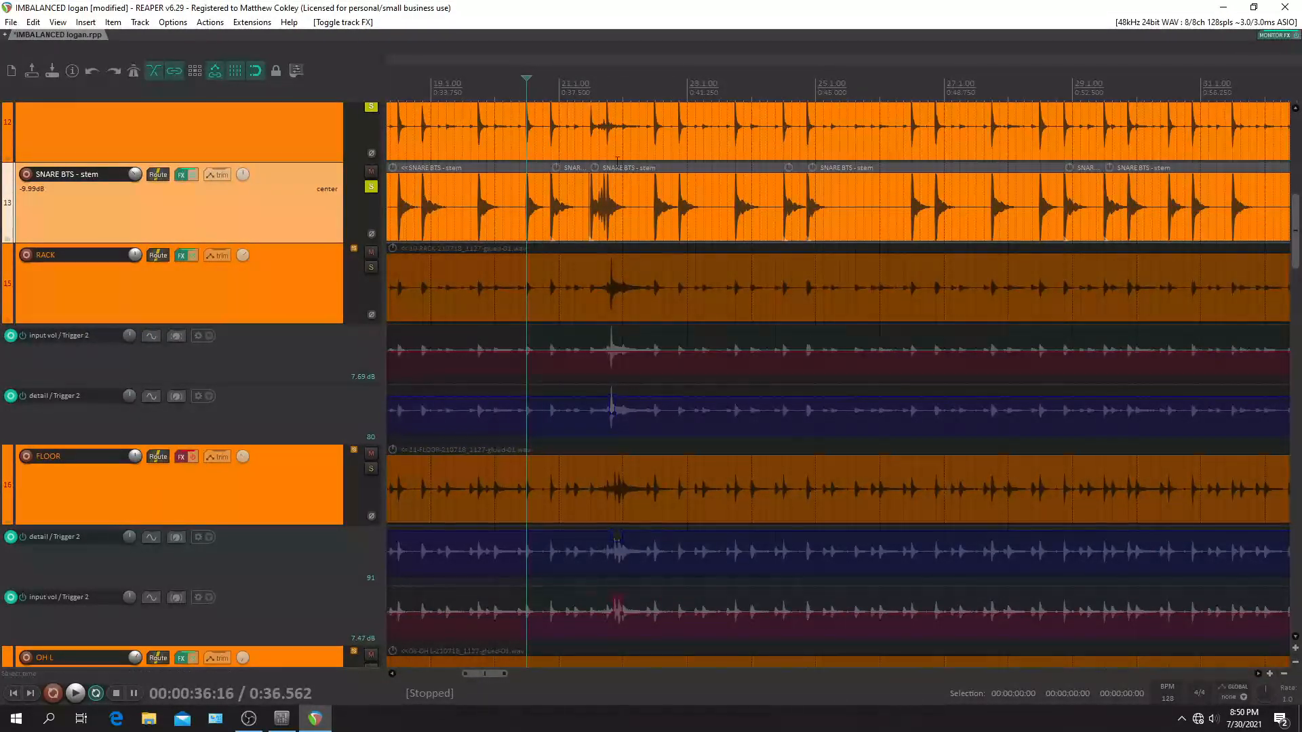
Solo RACK, add a detail envelope point, close its FX chain, then unsolo the rack tom
click(74, 692)
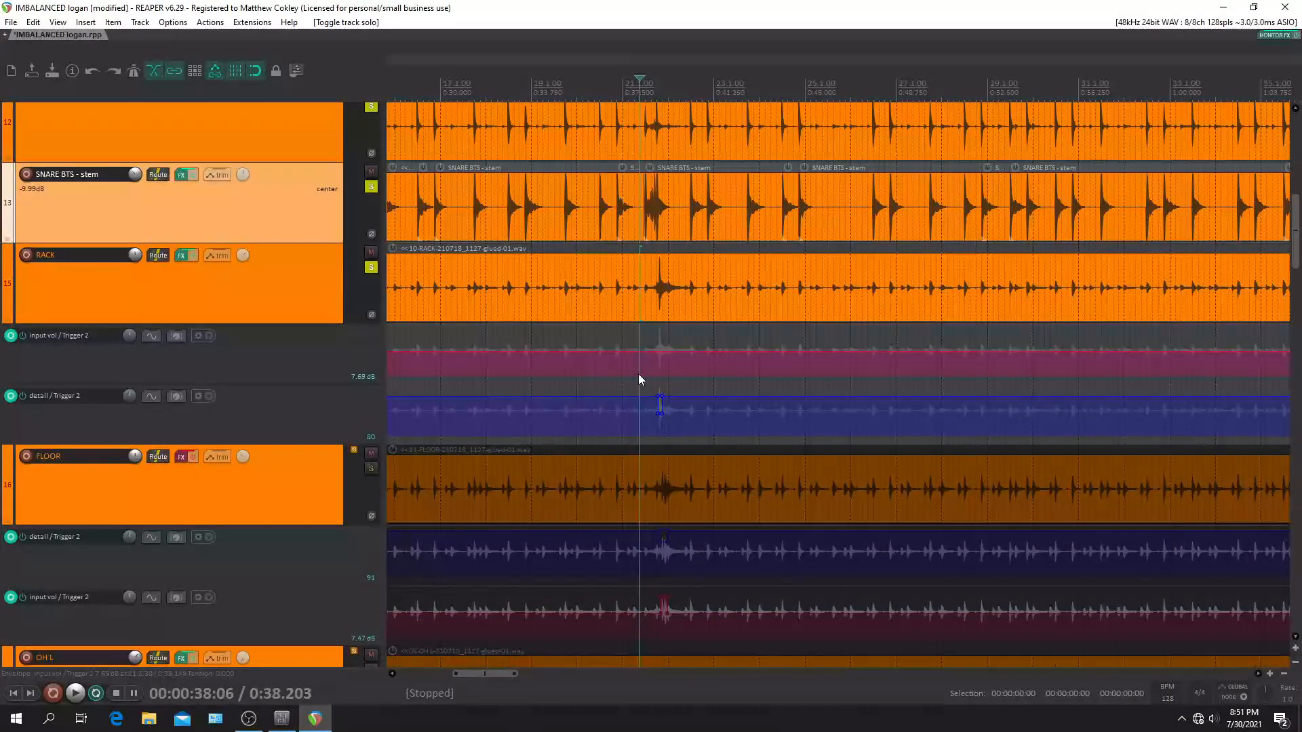
mouse_move(681, 393)
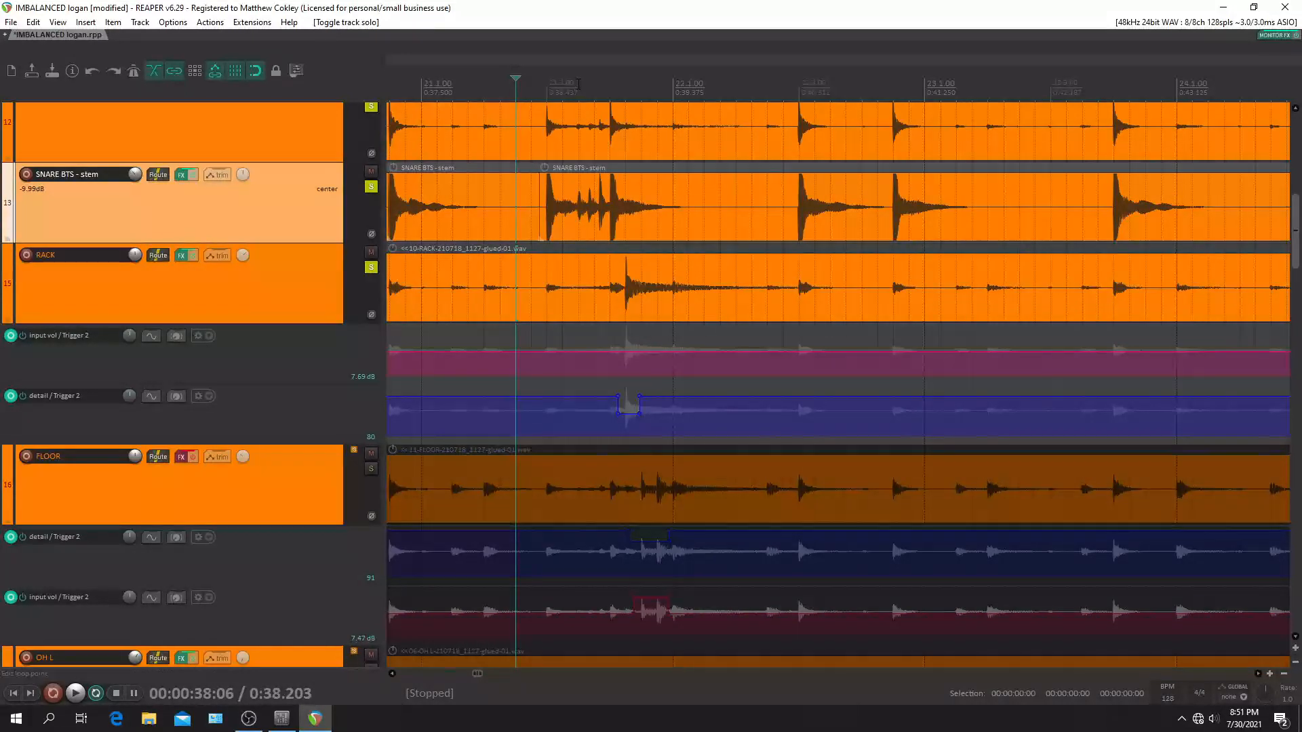
click(192, 255)
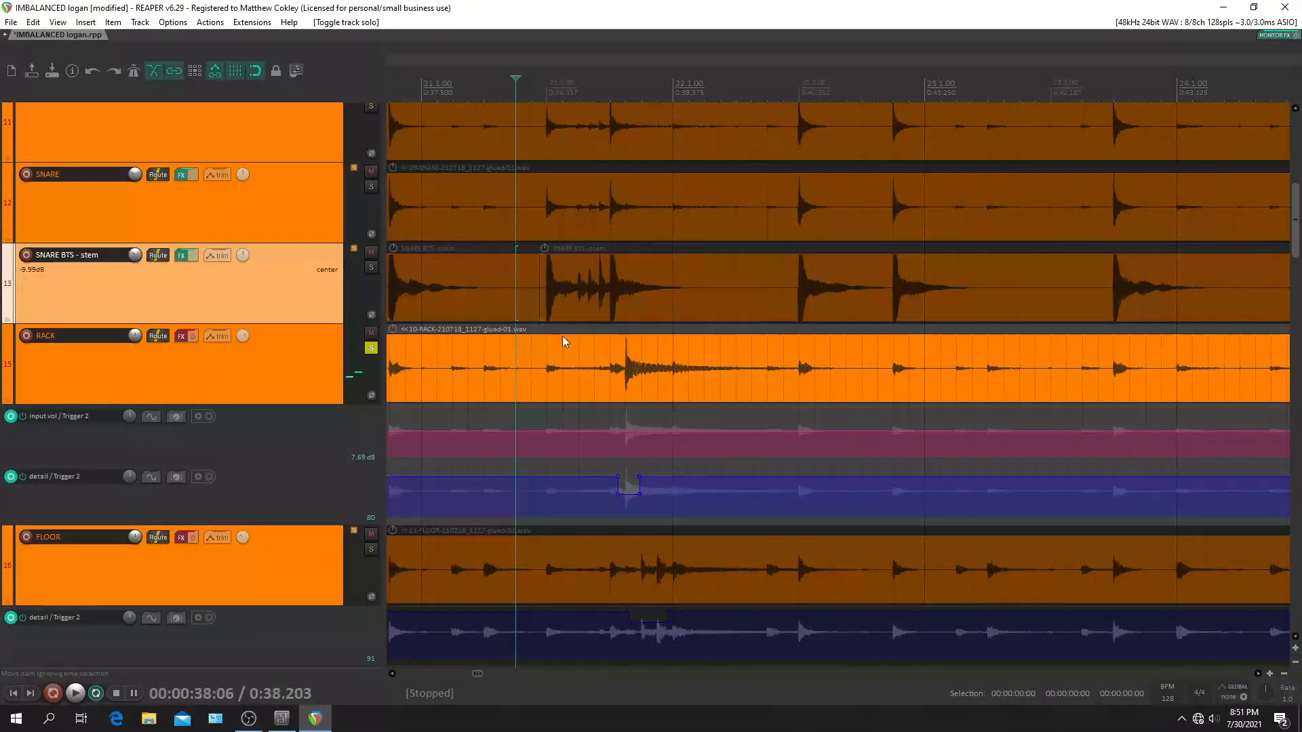
click(179, 335)
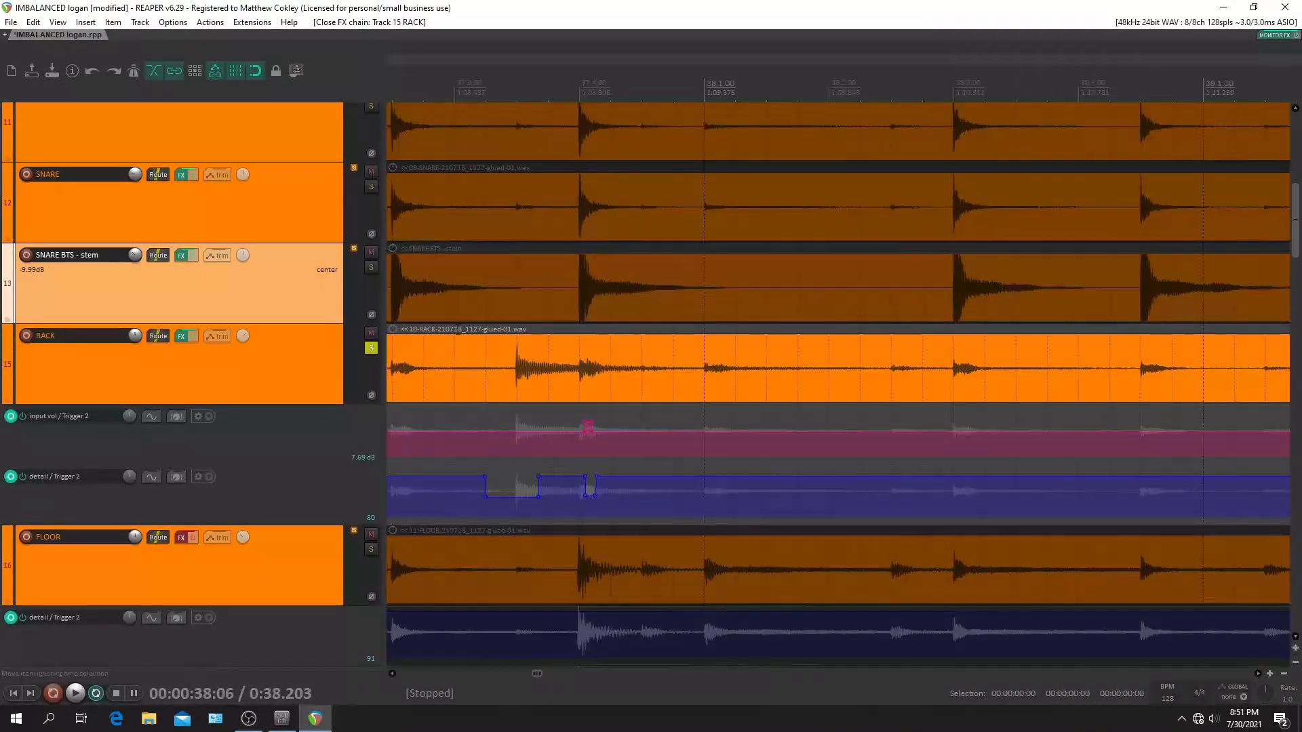
click(74, 693)
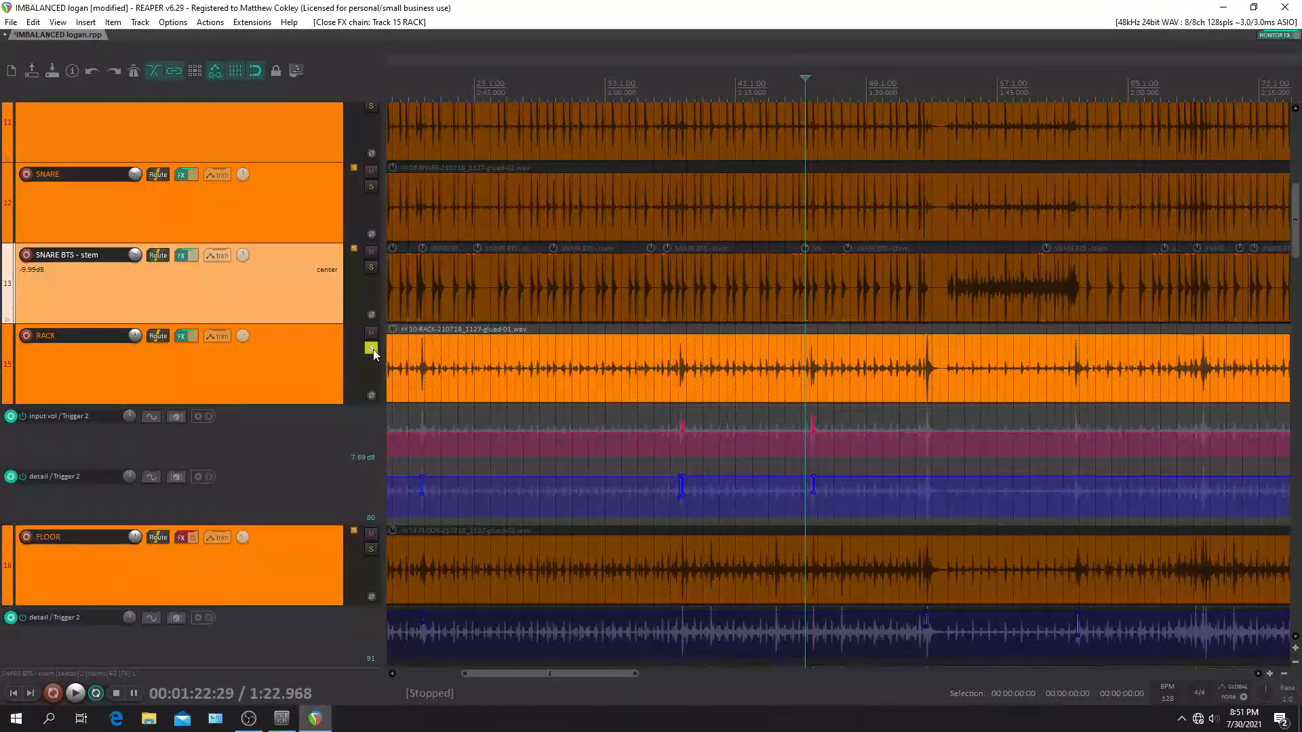
click(370, 347)
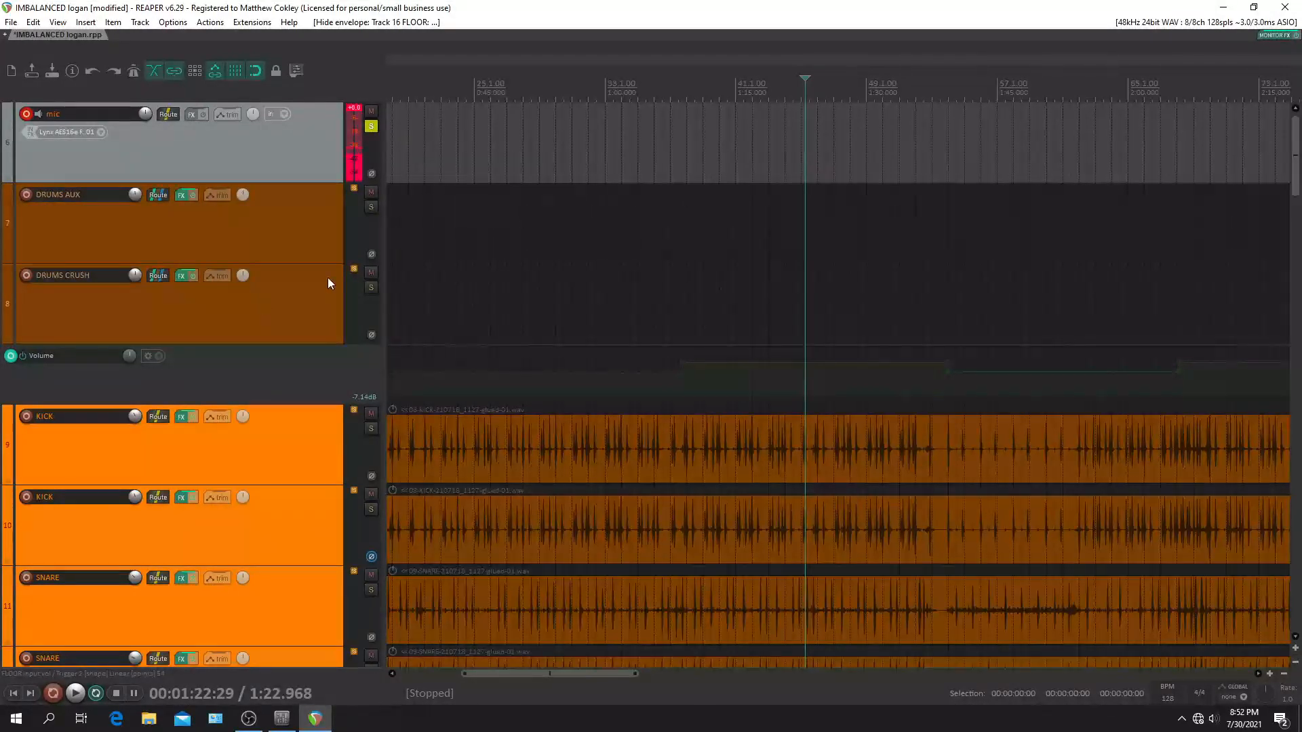
Solo the DRUMS CRUSH bus, set its volume envelope near -18.5 dB, and unsolo all tracks
click(371, 288)
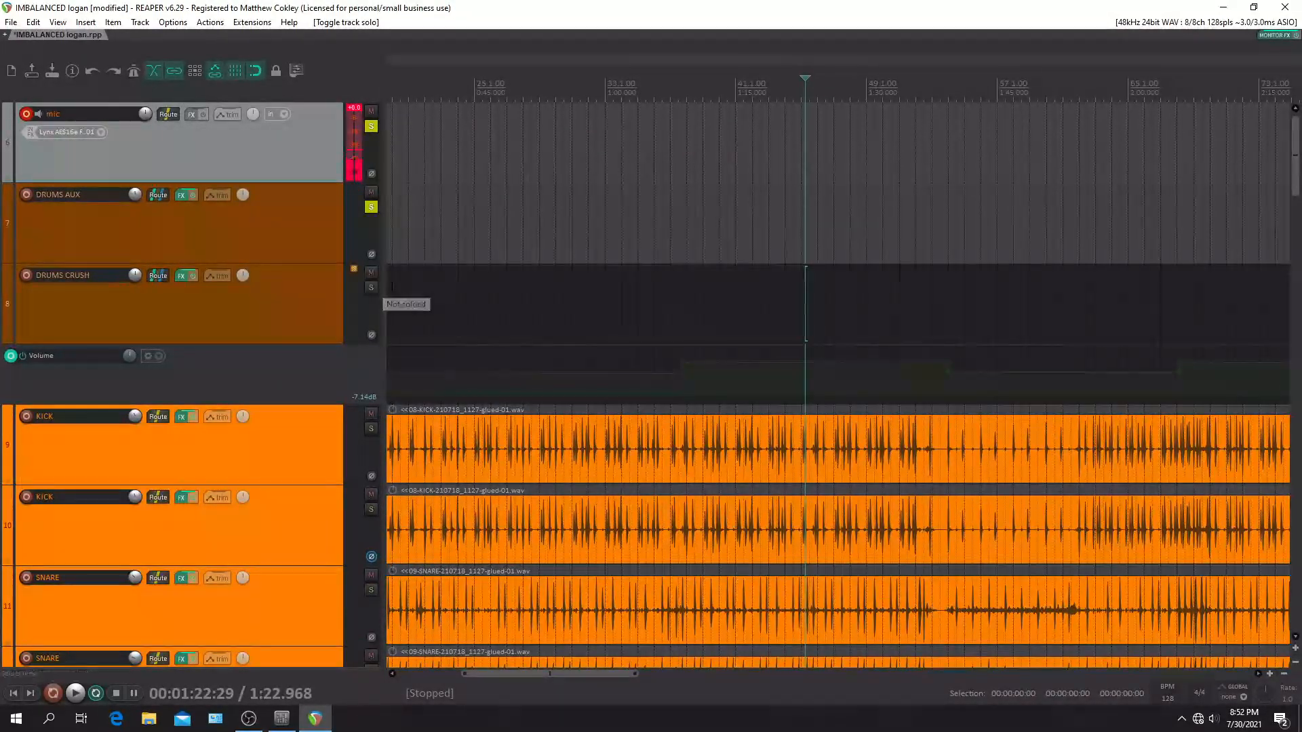
click(74, 693)
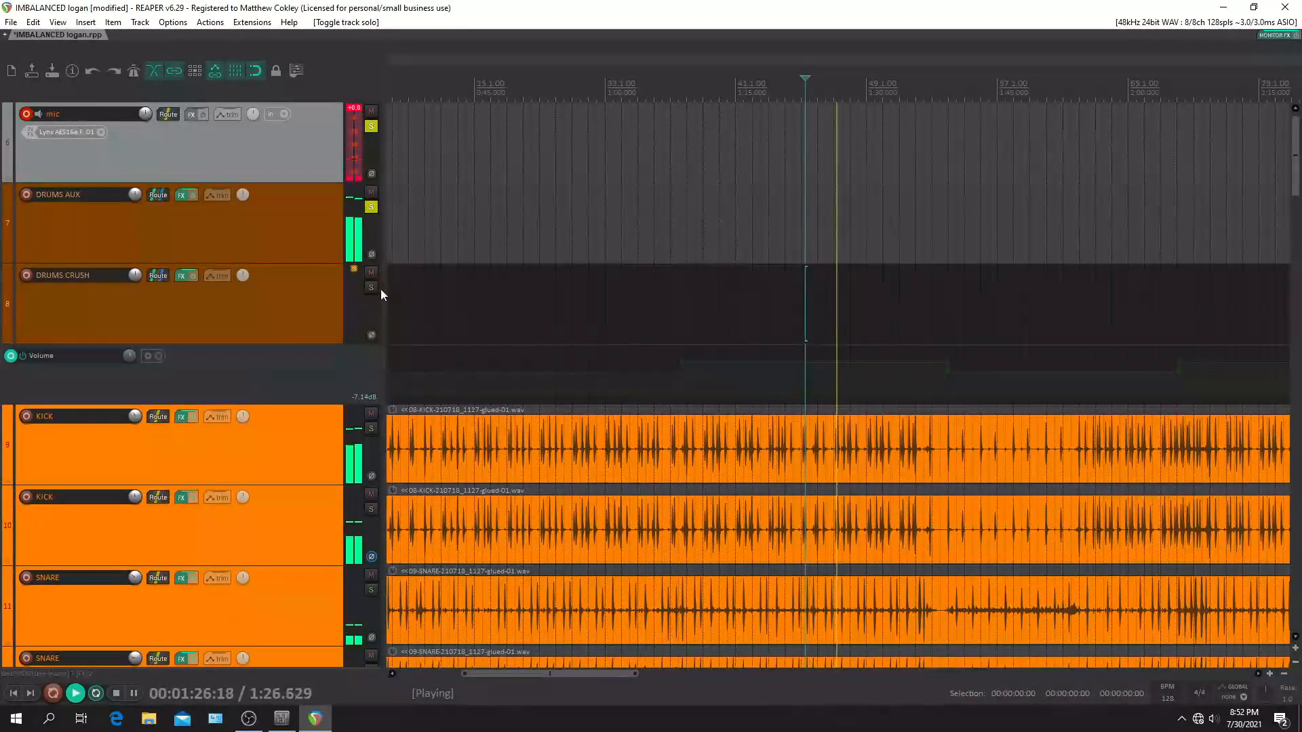
mouse_move(371, 291)
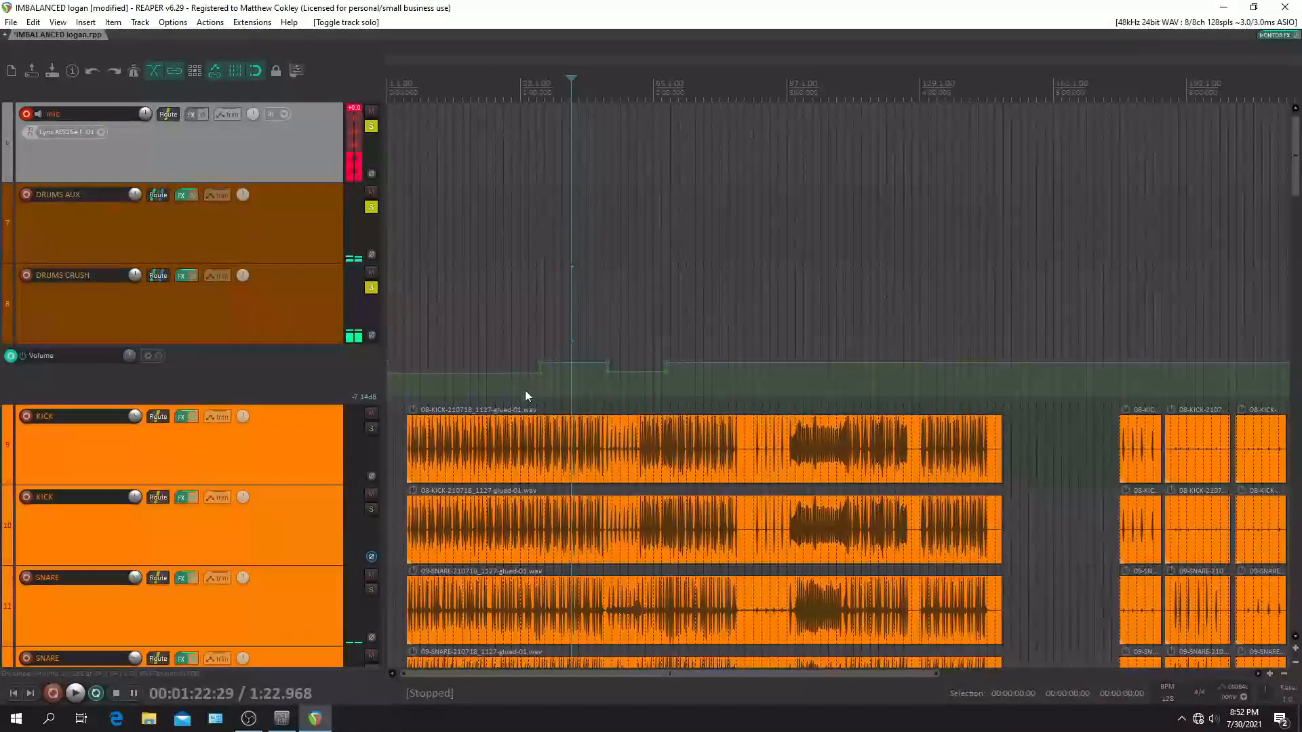
scroll(down, 3)
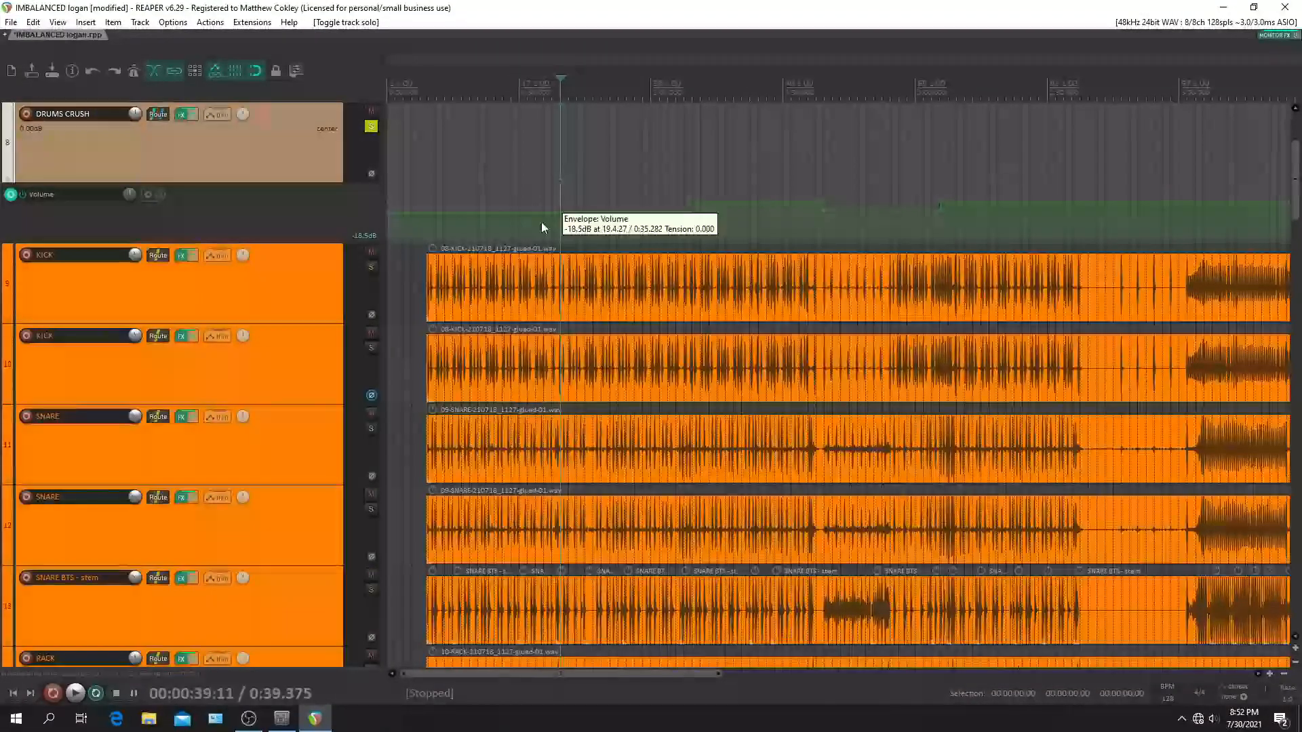
click(75, 692)
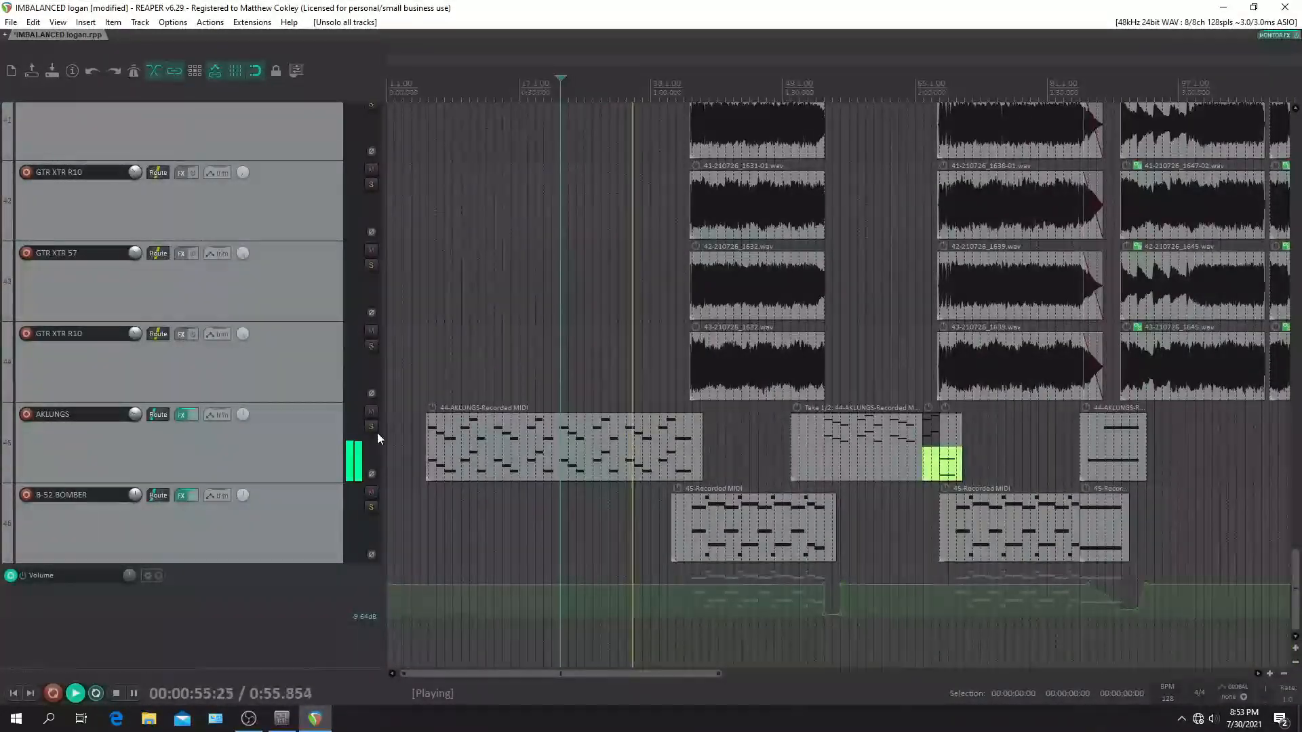
click(371, 429)
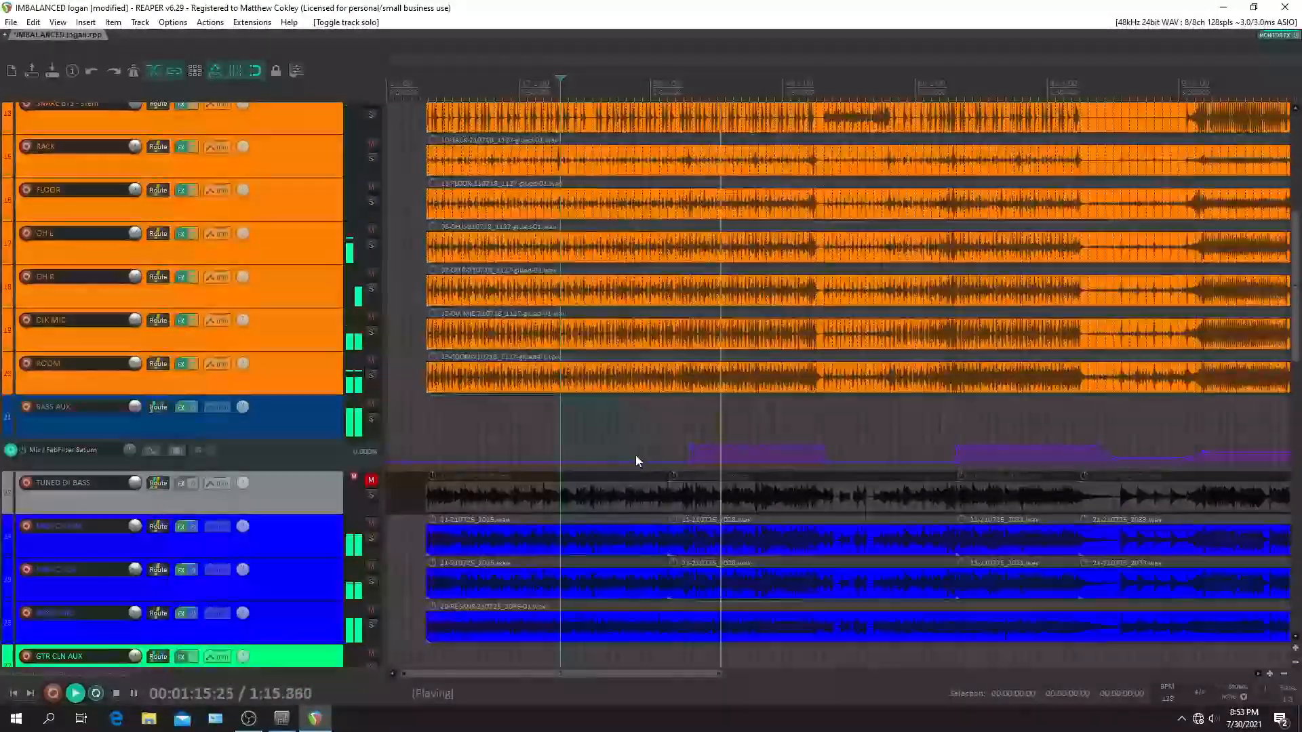
scroll(down, 3)
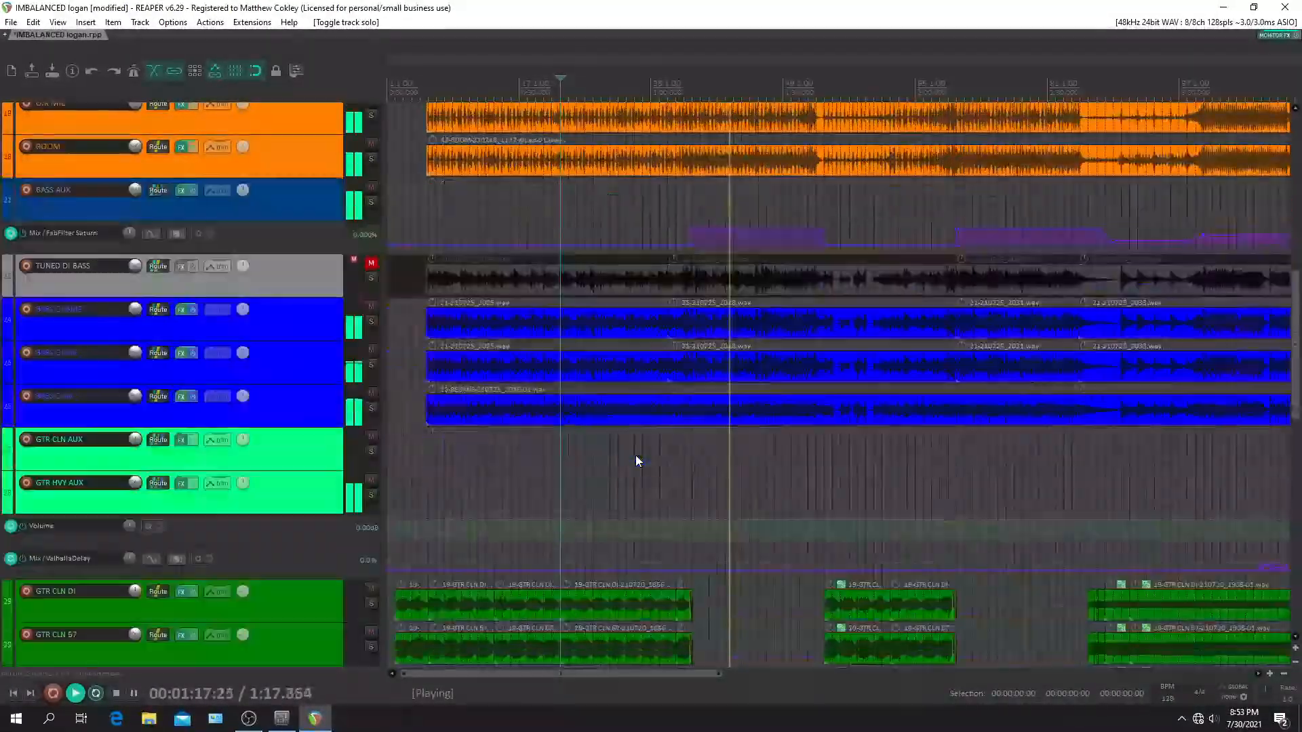
scroll(down, 3)
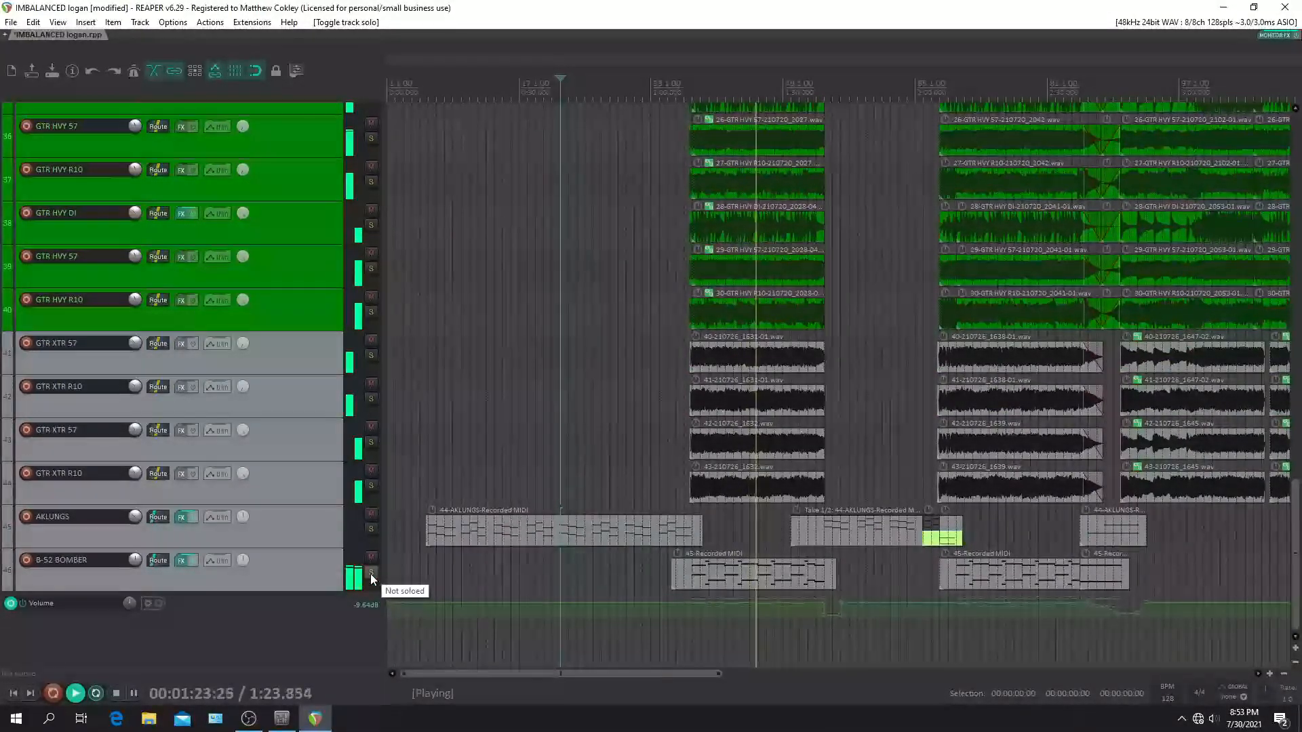
click(372, 577)
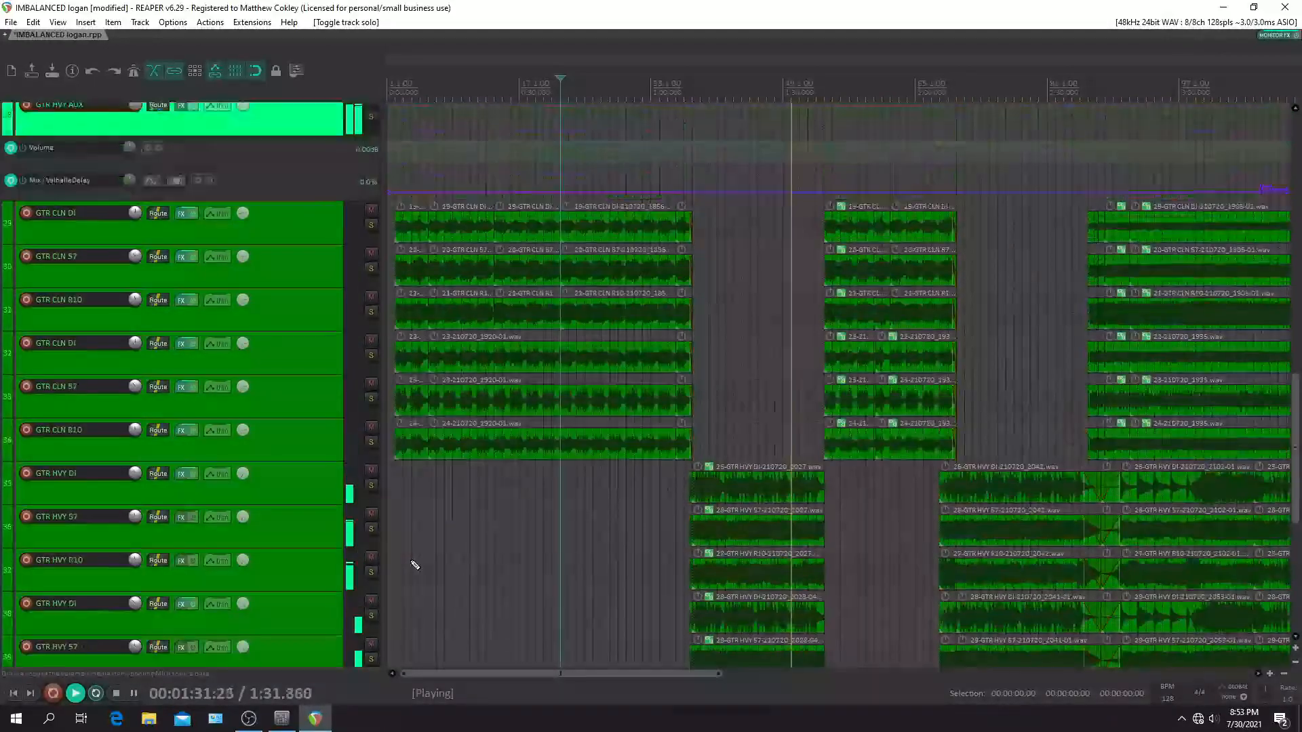
scroll(down, 3)
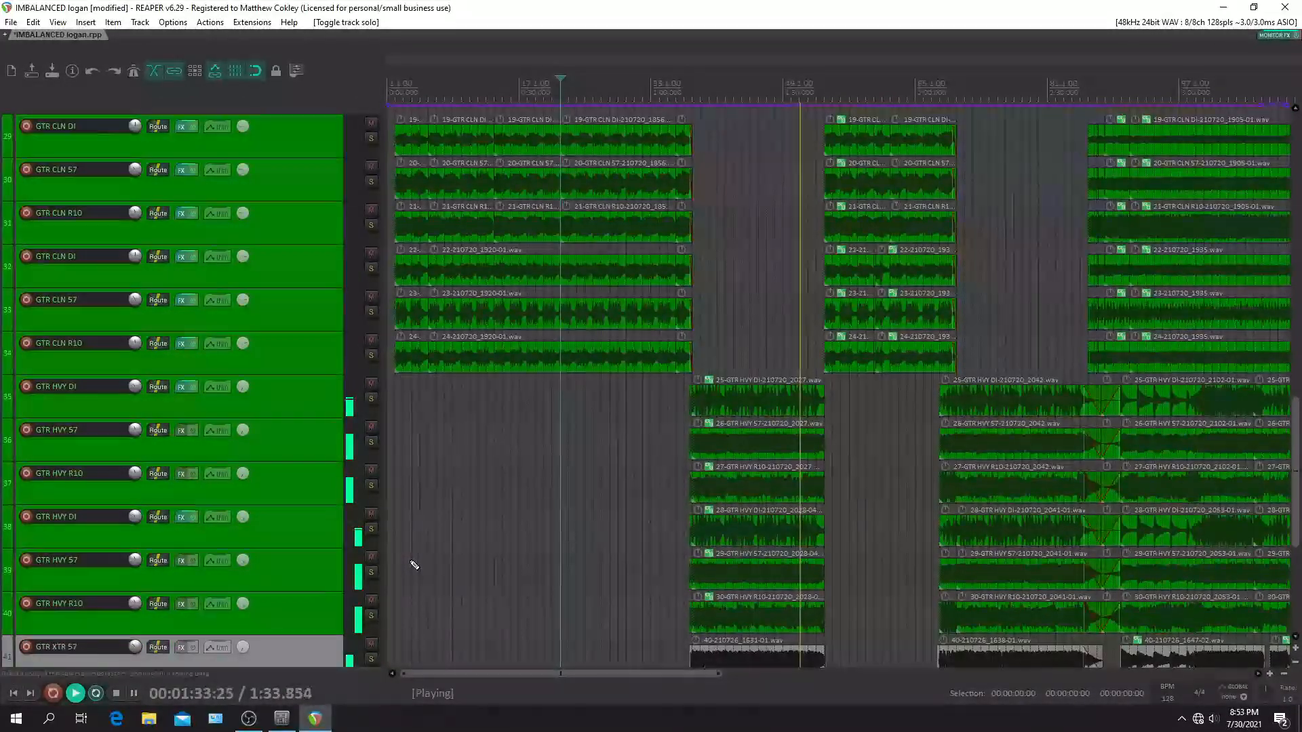